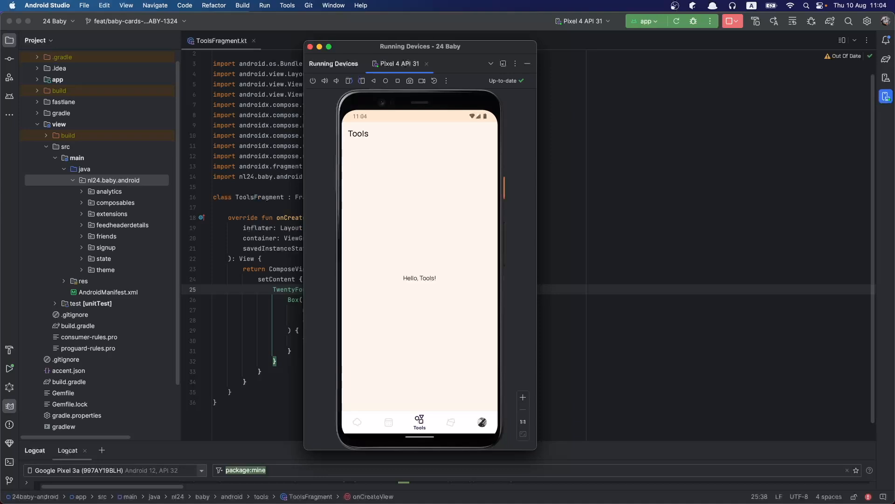
# Navigate the emulated app from the Tools placeholder to the community groups screen
pyautogui.click(357, 421)
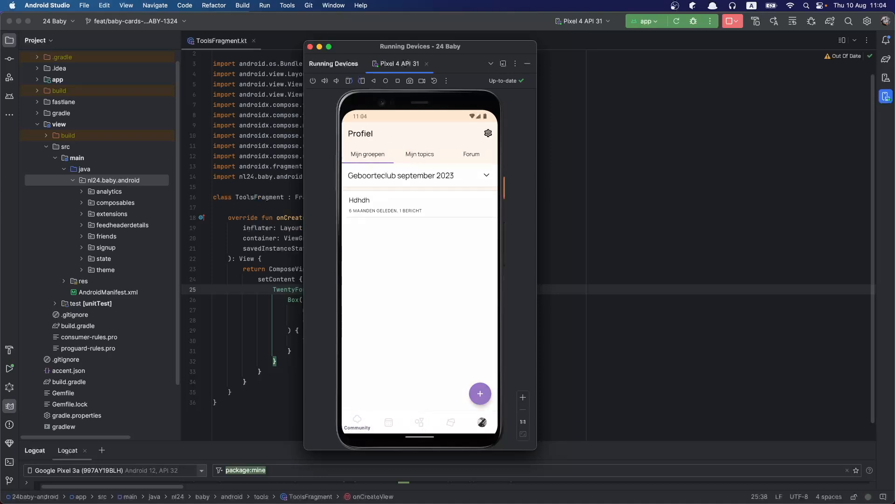
pyautogui.click(419, 422)
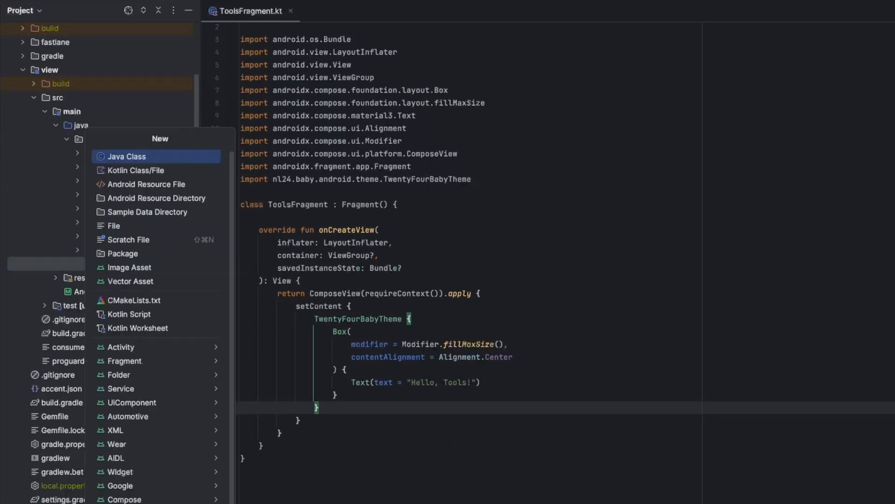
# Create ToolsView.kt with a composable taking modifier: Modifier = Modifier and state: ToolsViewState
pyautogui.click(136, 169)
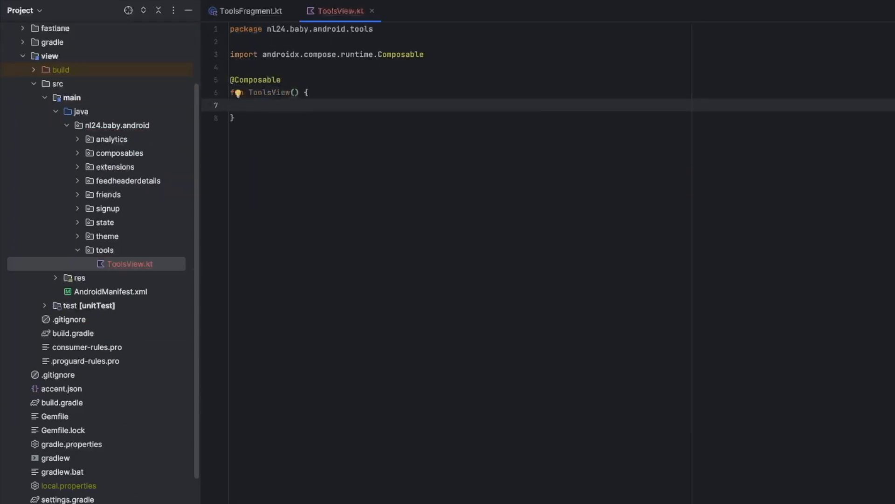
pyautogui.click(107, 208)
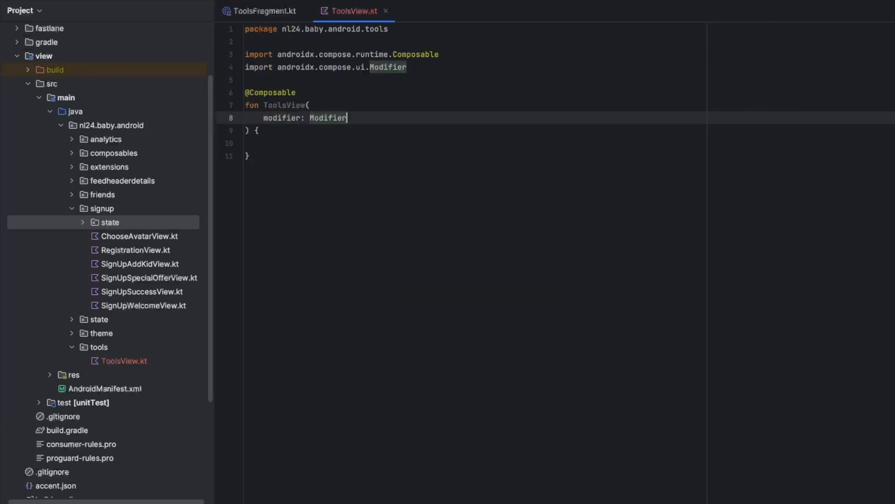
pyautogui.write('= Modifier,')
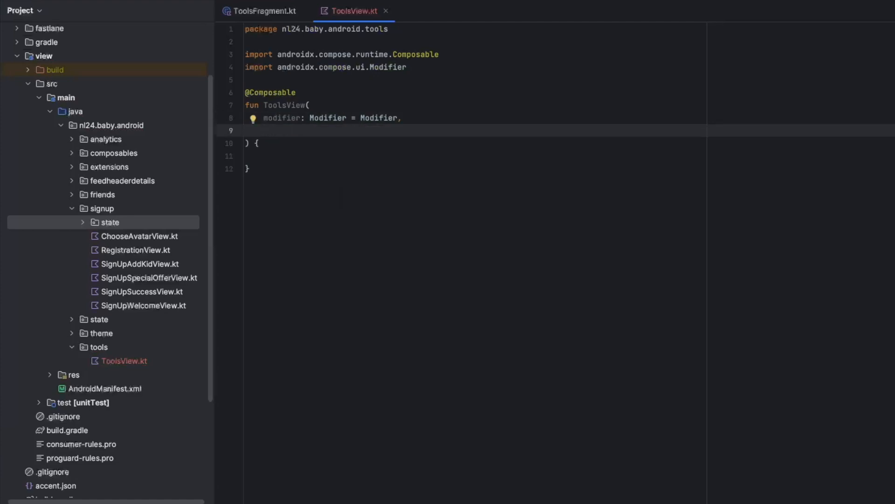
pyautogui.write('st')
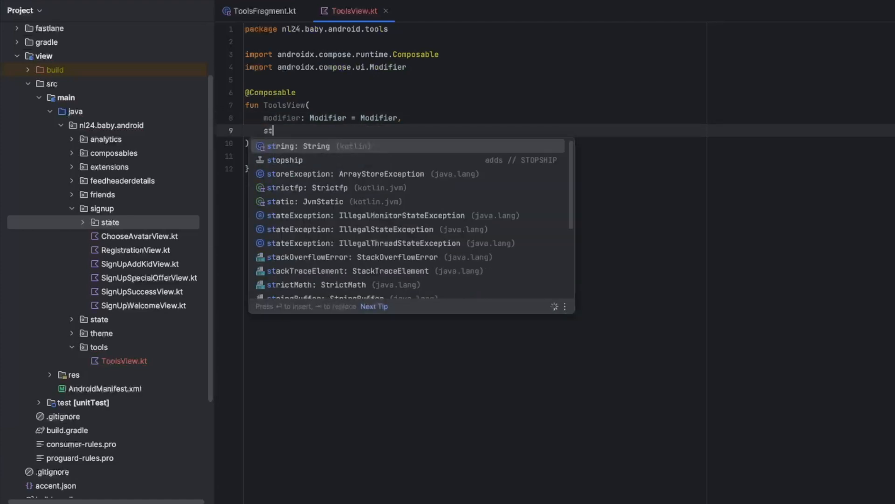
pyautogui.write('ate:')
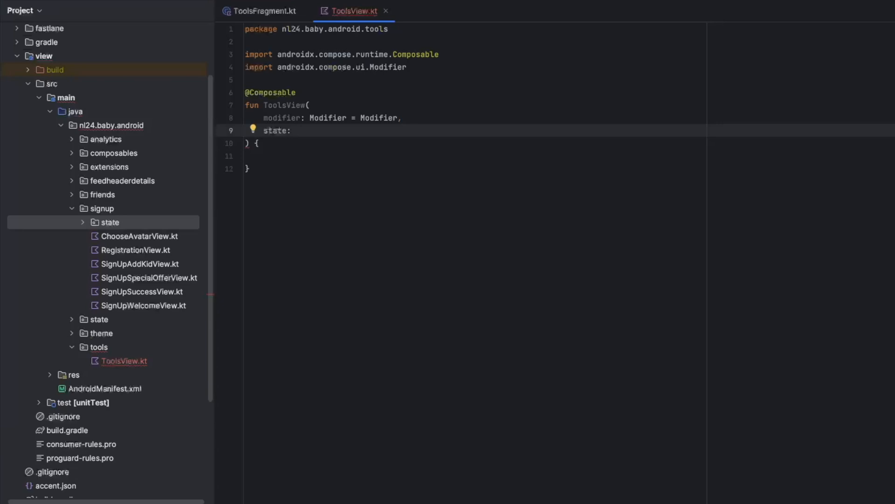
pyautogui.write('ToolsViewState')
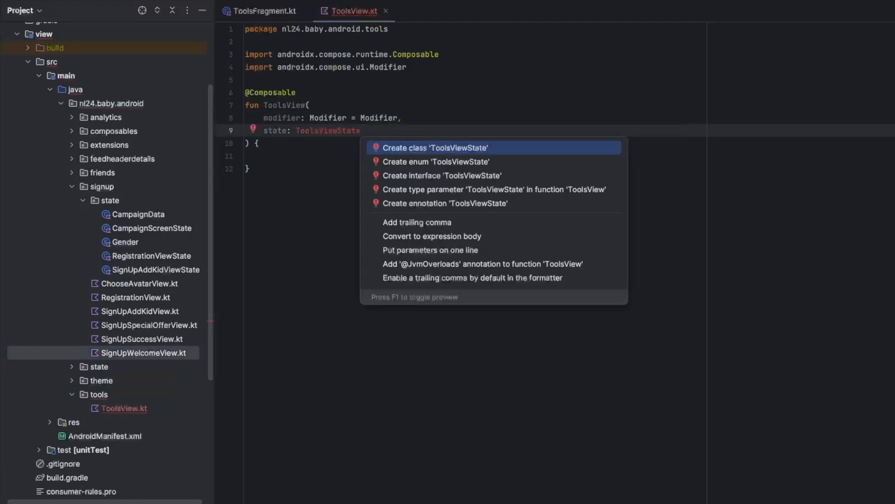
# Generate the missing ToolsViewState class in its own file under the tools.state package
pyautogui.click(435, 148)
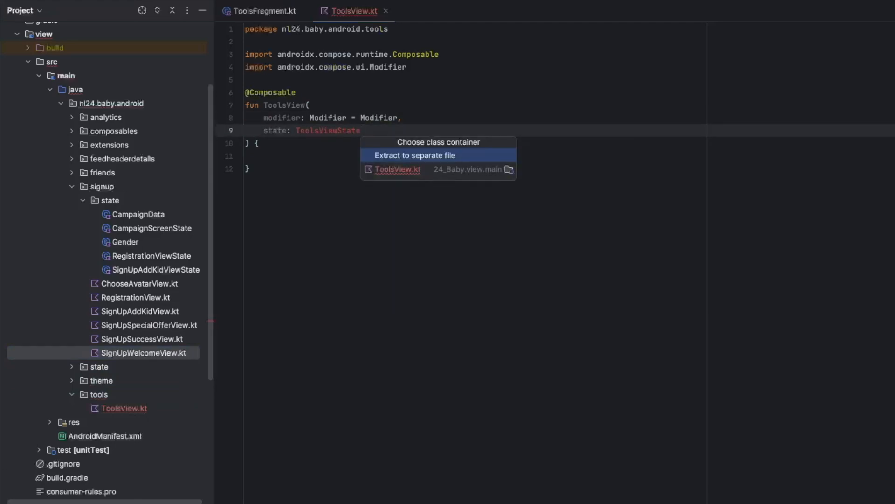
pyautogui.click(413, 156)
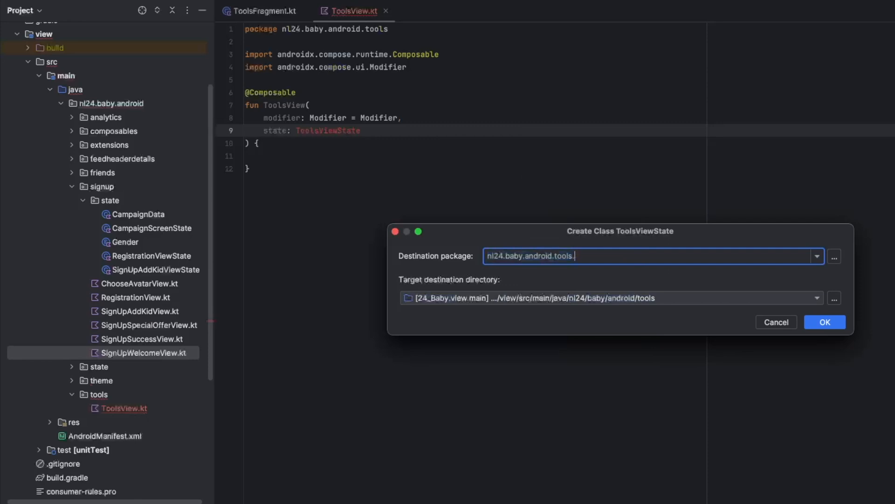
pyautogui.click(824, 322)
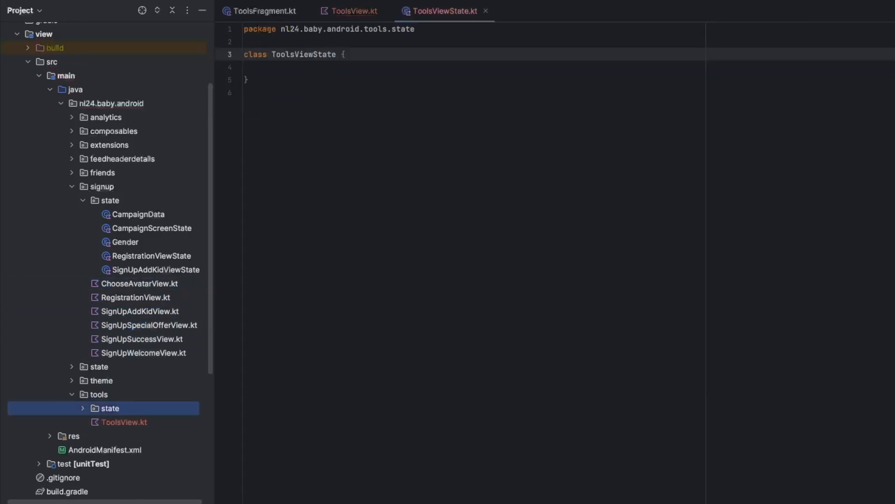
# Make ToolsViewState a data class with val isLoading: Boolean = false
pyautogui.write('d')
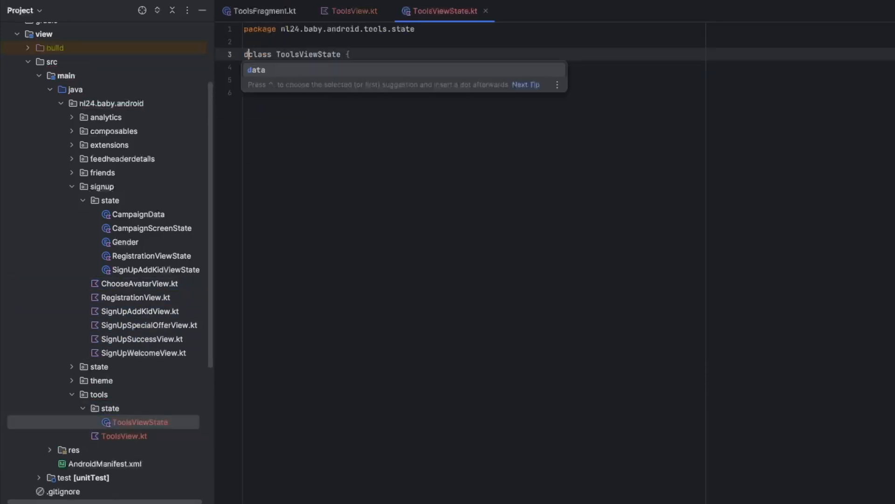
pyautogui.press('Tab')
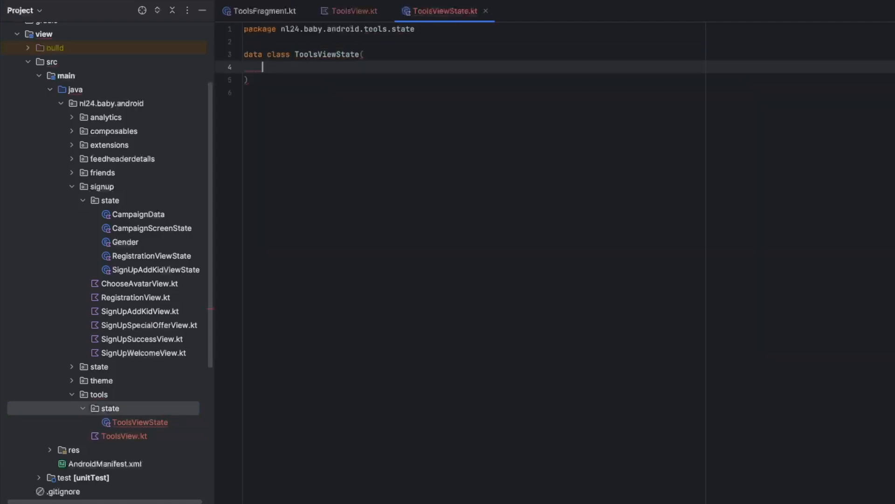
pyautogui.write('val isLoad')
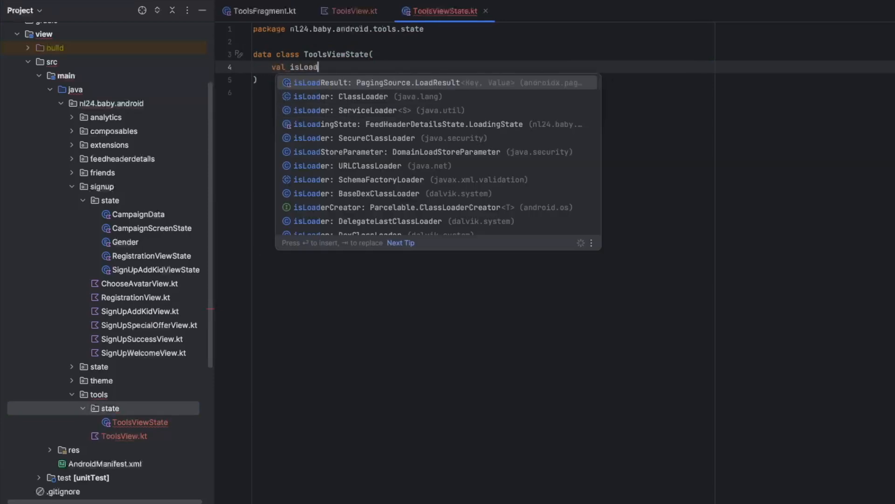
pyautogui.write('ing: Boolean = false')
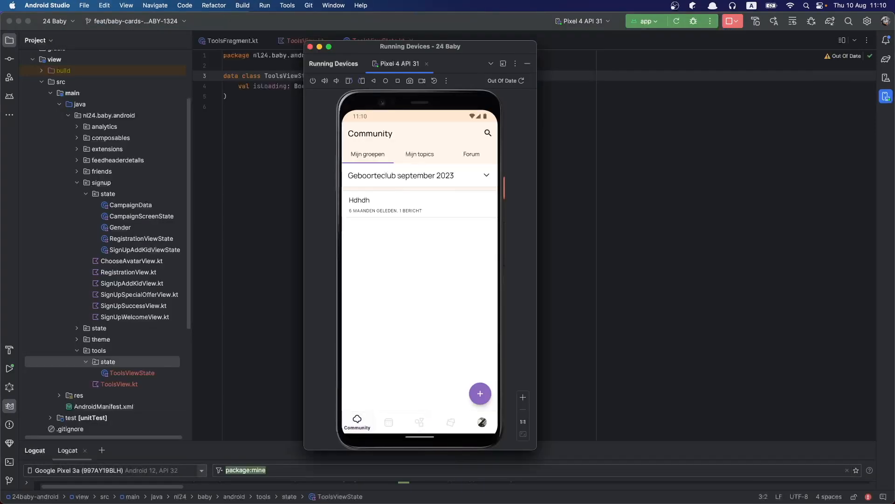
# Put away the emulator view to return to the ToolsView.kt editor
pyautogui.click(419, 422)
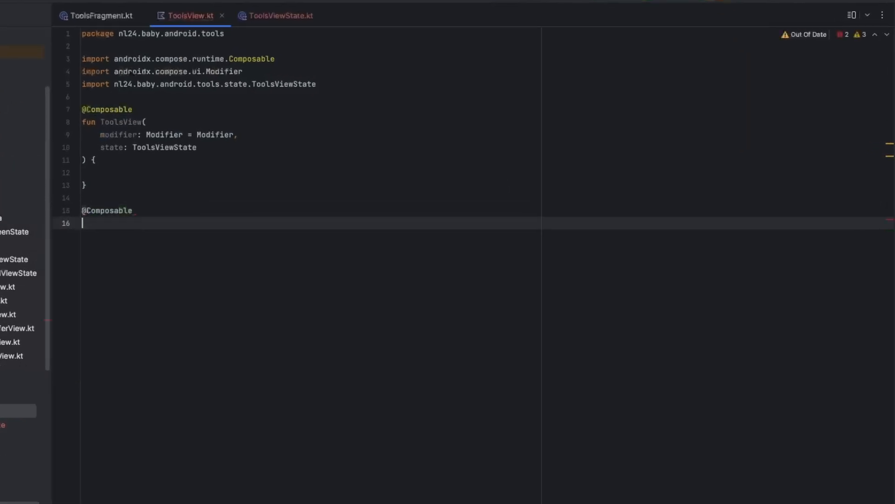
pyautogui.write('private fun PreviewTools() {')
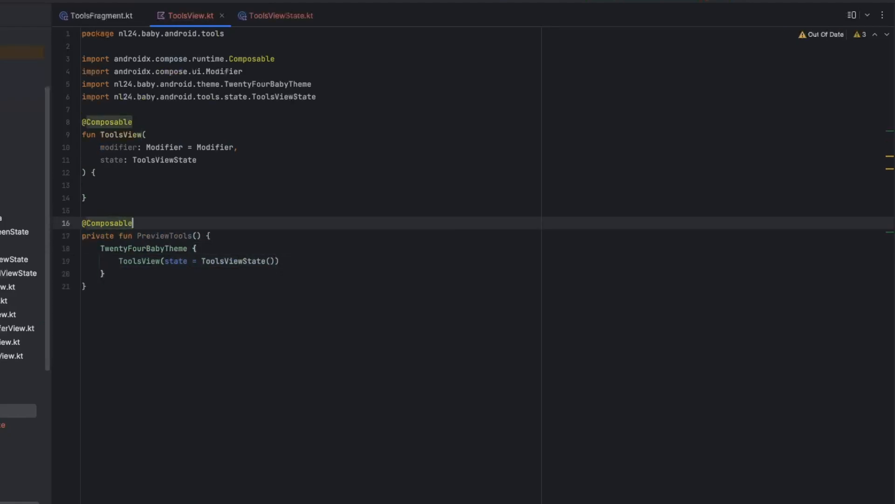
pyautogui.write('@Preview')
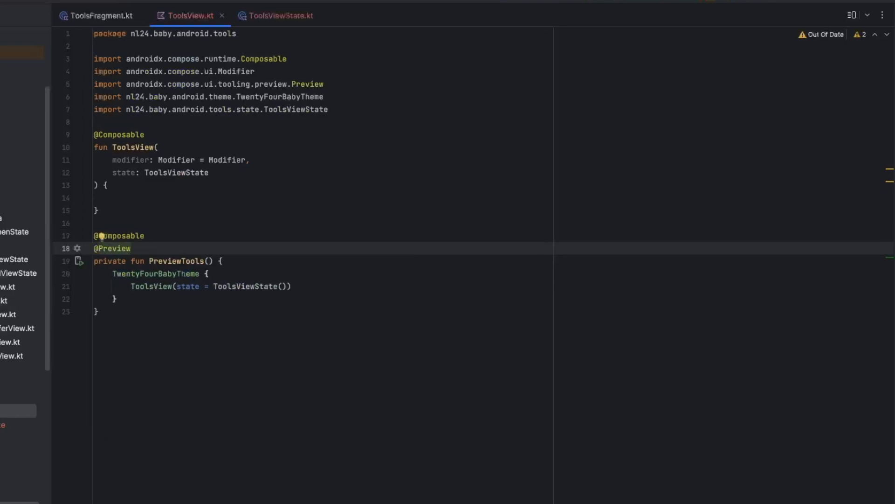
pyautogui.write('()')
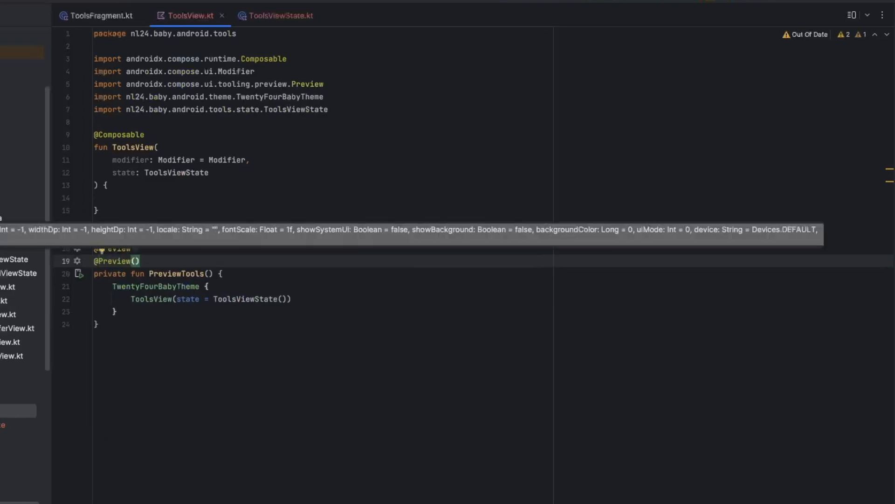
pyautogui.write('name =)')
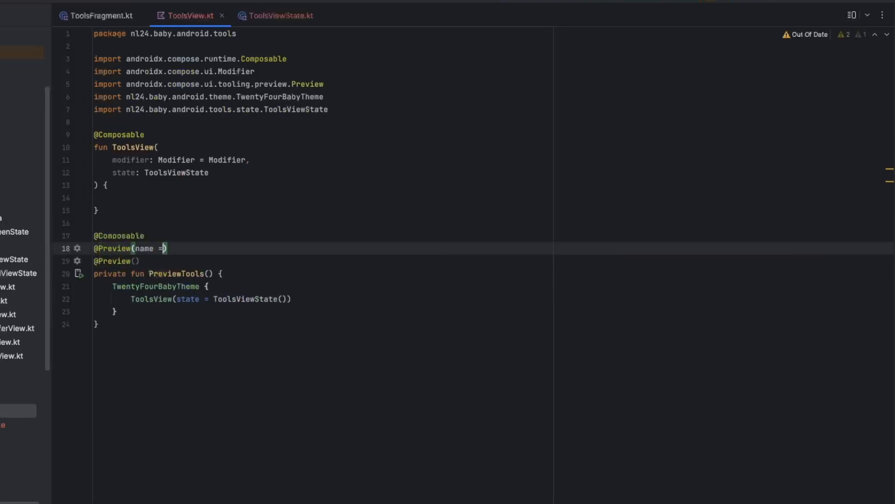
pyautogui.write('"Light"')
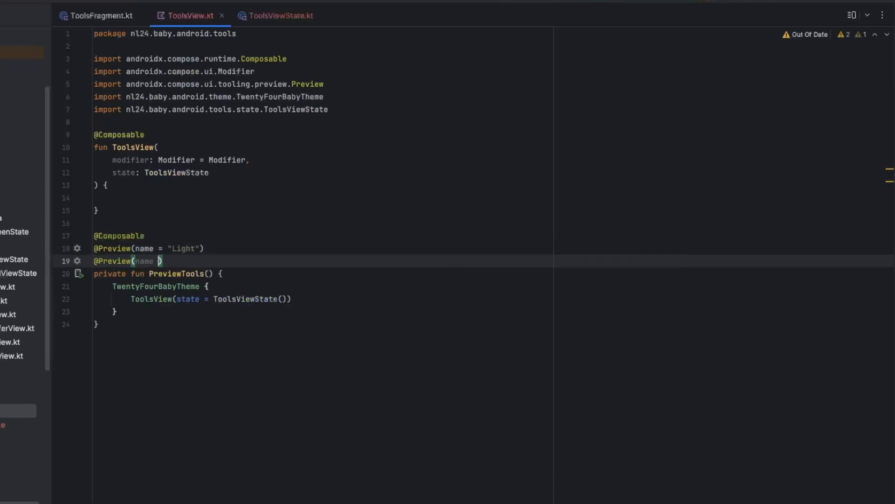
pyautogui.write('= "Dark",')
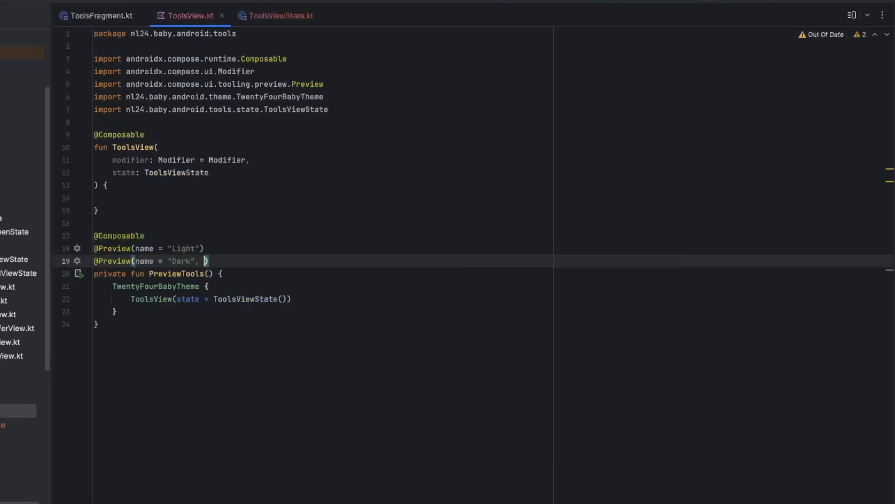
pyautogui.write('uiMode = NIGH')
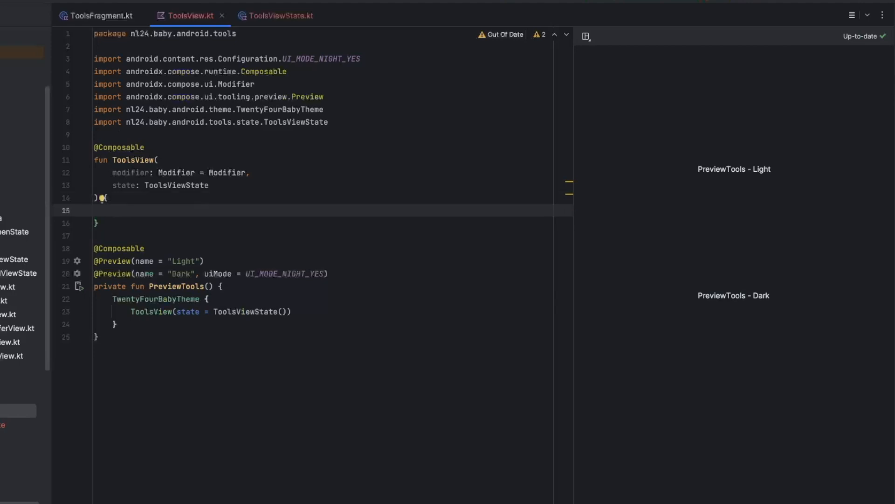
pyautogui.write('Text')
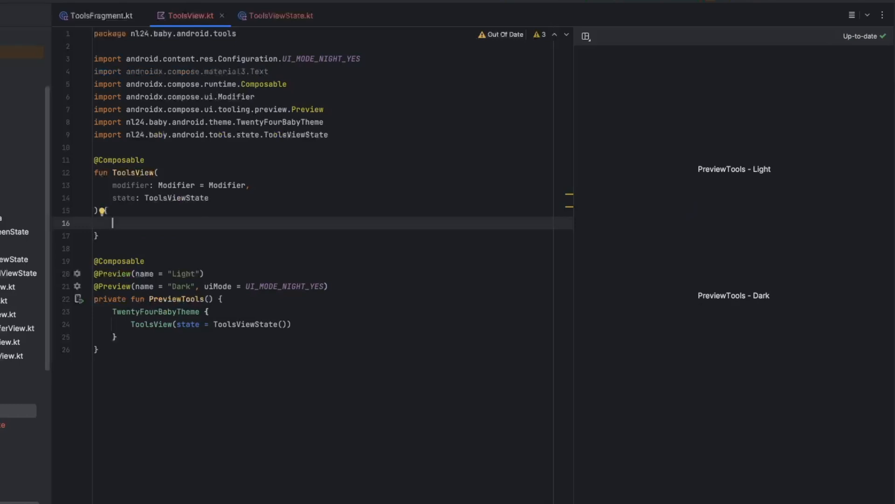
# Wrap ToolsView in a Scaffold with containerColor = TwentyFourBabyTheme.colors.primary
pyautogui.write('Scaff')
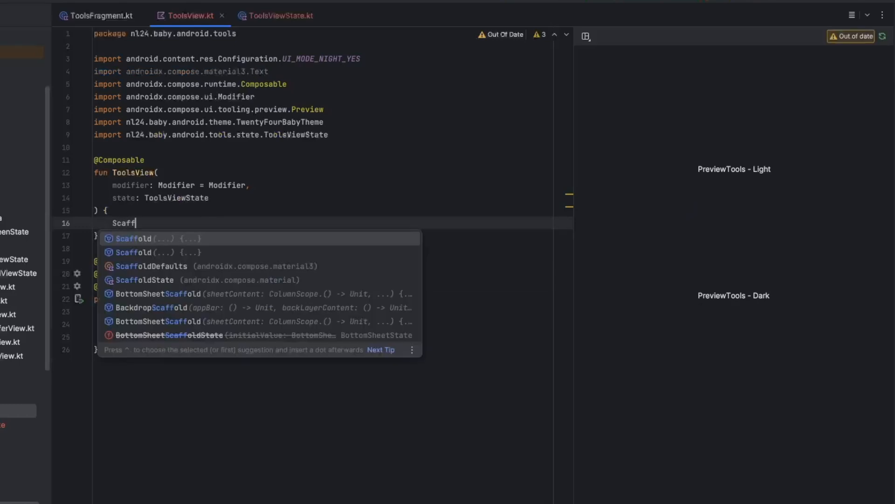
pyautogui.click(146, 237)
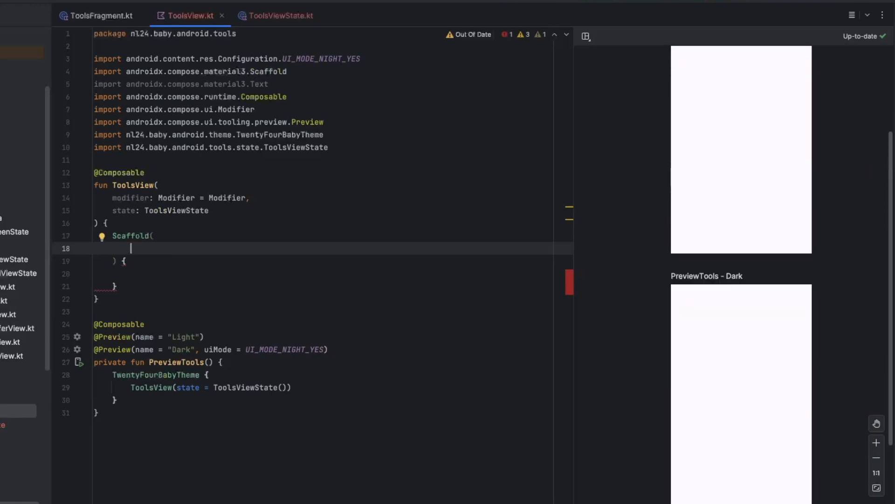
pyautogui.write('c')
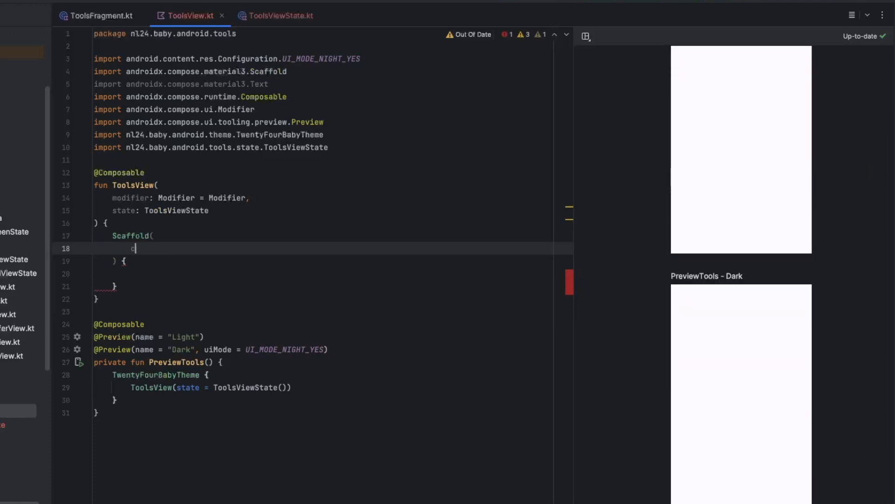
pyautogui.write('containerColor = TwentyFourBabyTheme.')
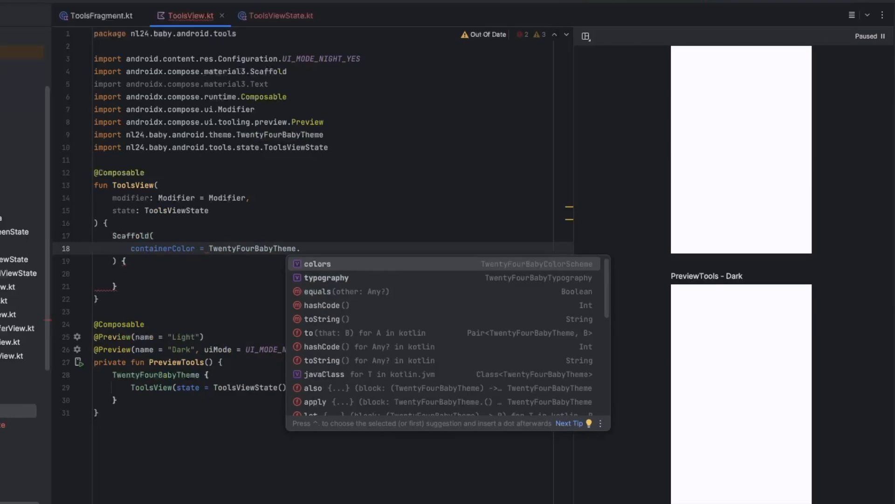
pyautogui.write('colors.')
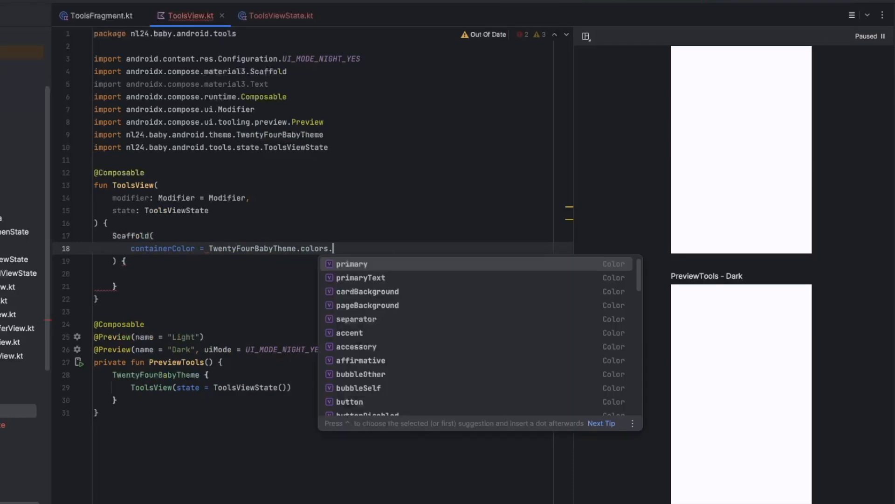
pyautogui.click(353, 263)
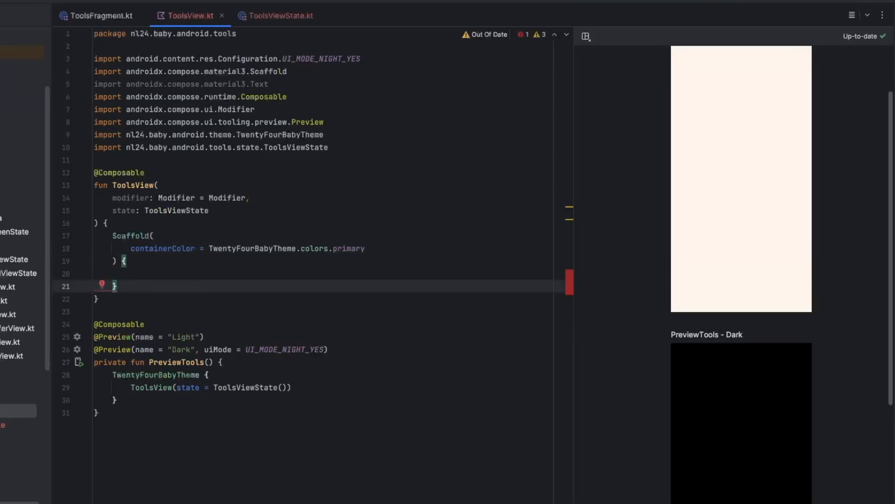
# Add the Scaffold content lambda holding a Column padded with the paddingValues
pyautogui.click(123, 261)
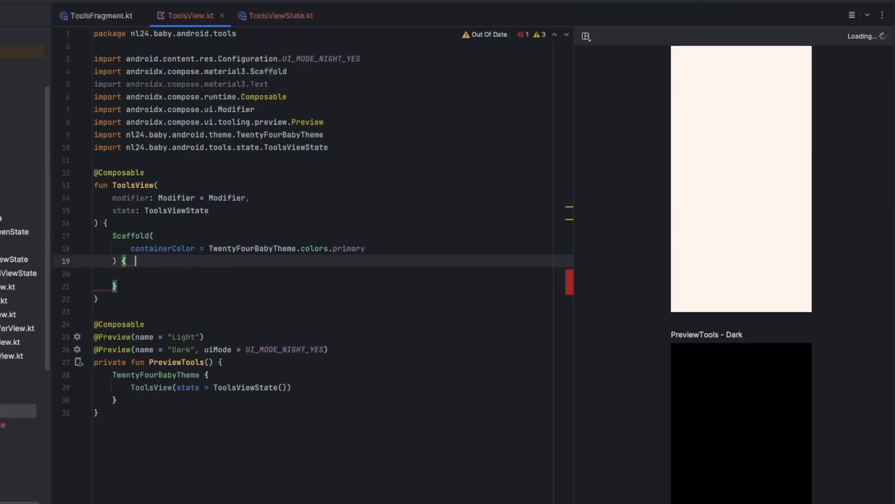
pyautogui.write('paddingValues ->')
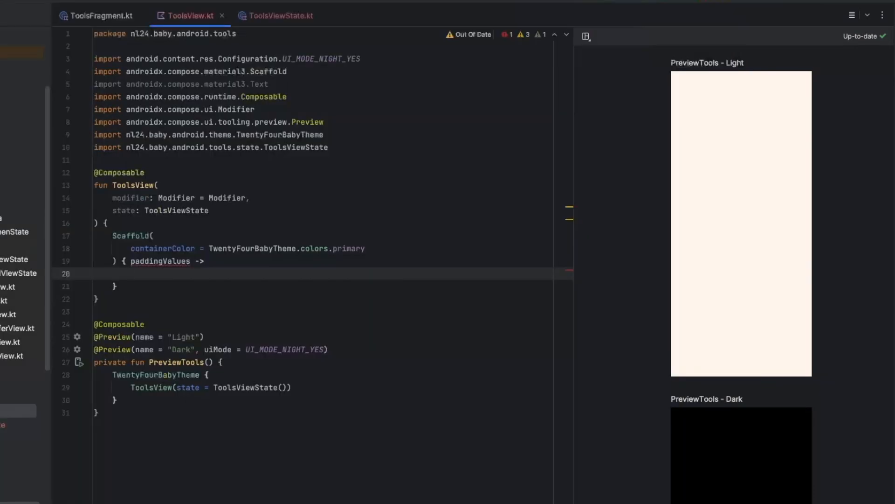
pyautogui.write('Column(modifier = ) {')
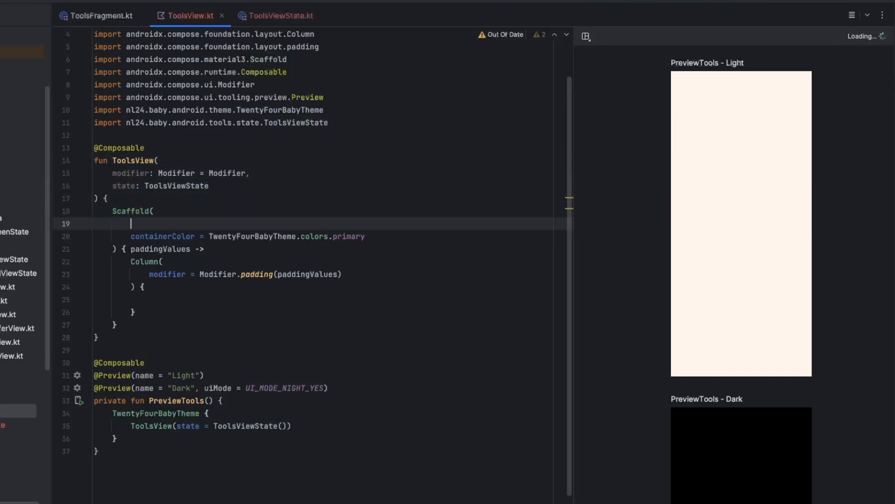
pyautogui.write('modifier = modi')
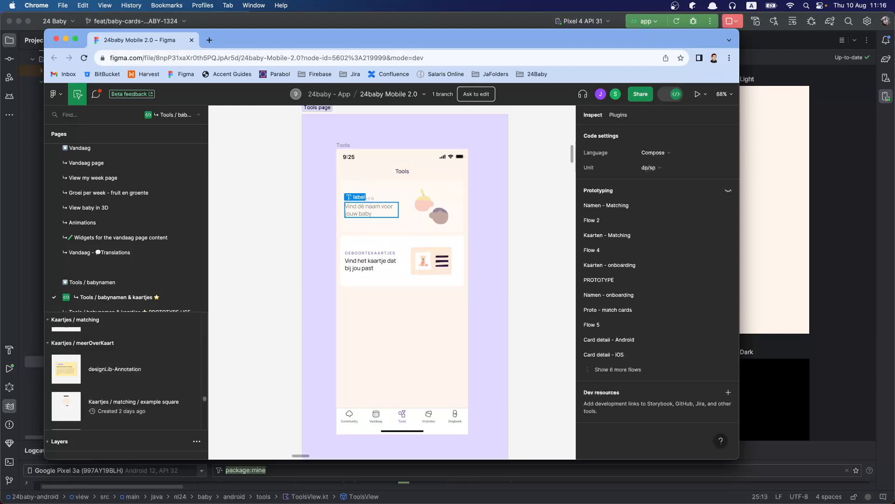
# Inspect the label text element on the Figma Tools page frame
pyautogui.click(431, 205)
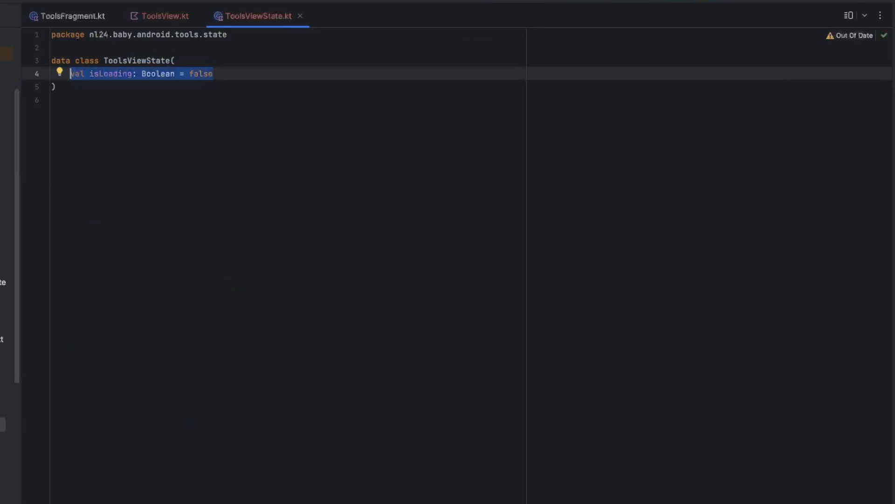
# Replace isLoading with val tools: List<Tool> and start a nested data class Tool
pyautogui.write('val tools: L')
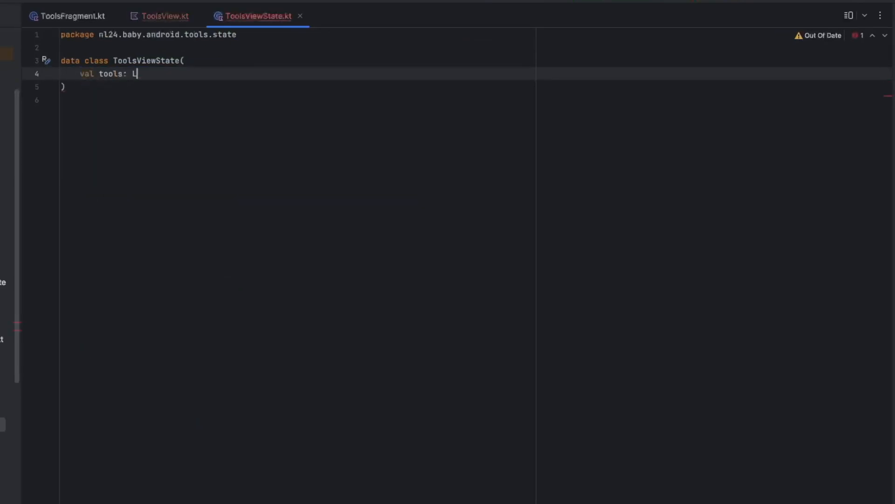
pyautogui.write('ist<Tool> = emptyList(')
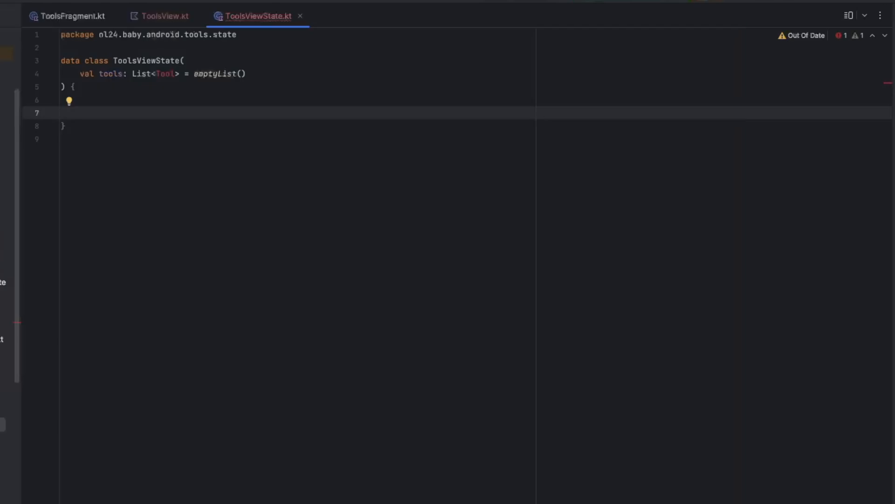
pyautogui.write('d')
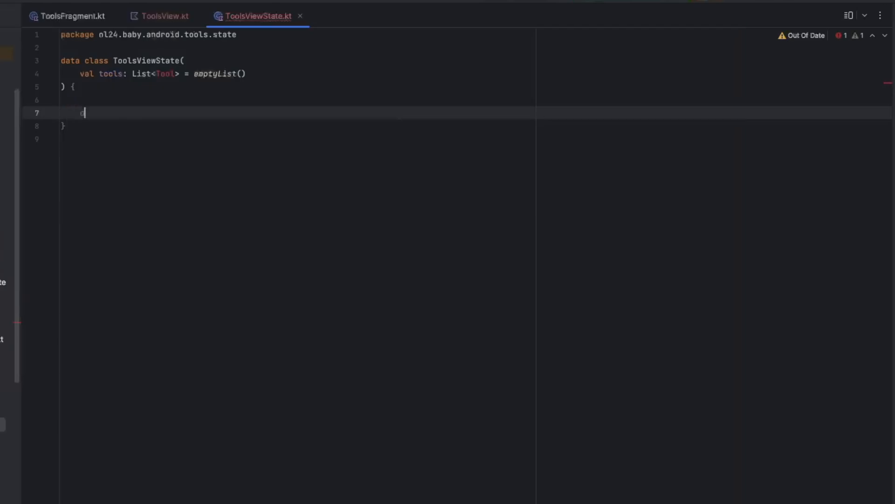
pyautogui.write('data class Tool')
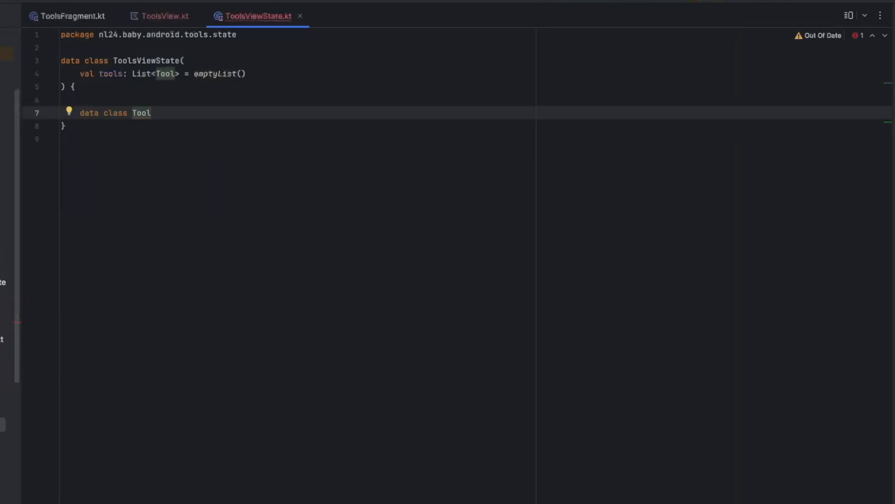
pyautogui.click(152, 113)
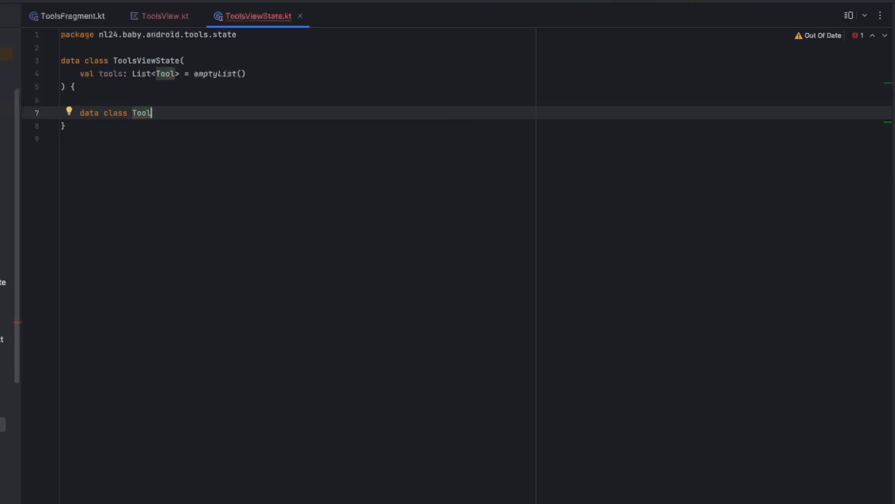
pyautogui.write('()')
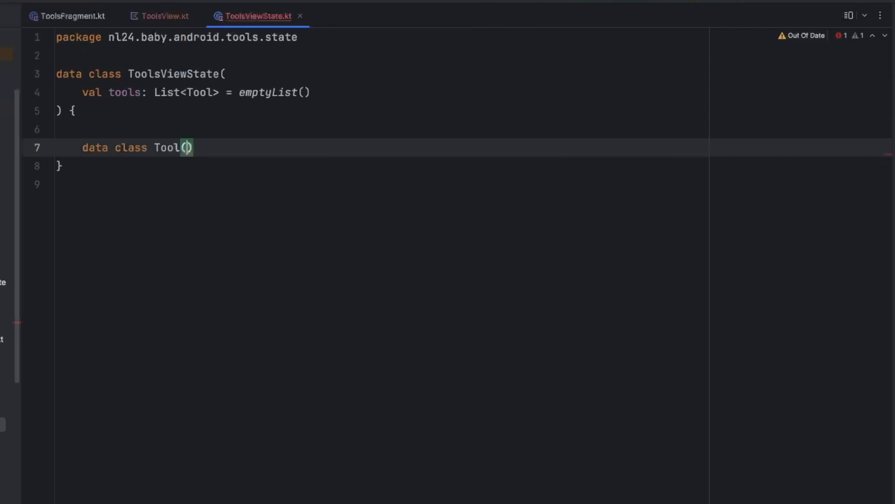
# Give Tool label and description strings plus a drawable Int, then return to ToolsView.kt
pyautogui.write('val label: String,')
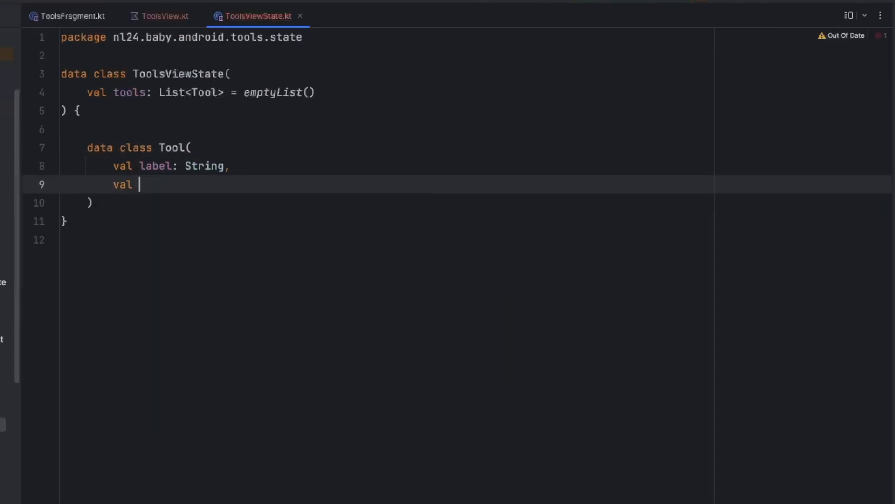
pyautogui.write('description: String,')
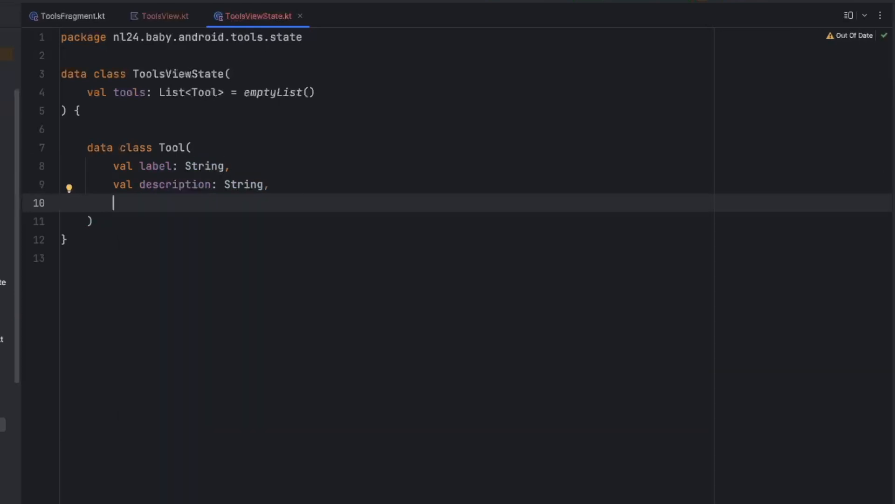
pyautogui.write('val drawable: Int')
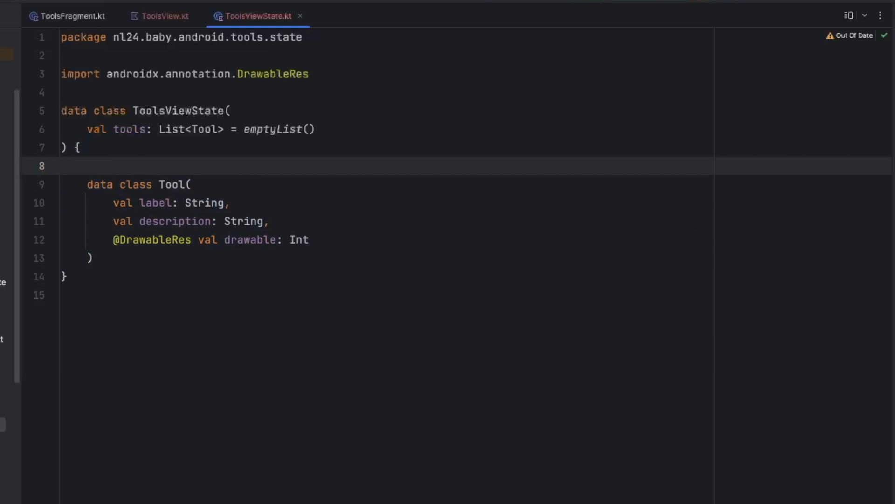
pyautogui.click(164, 16)
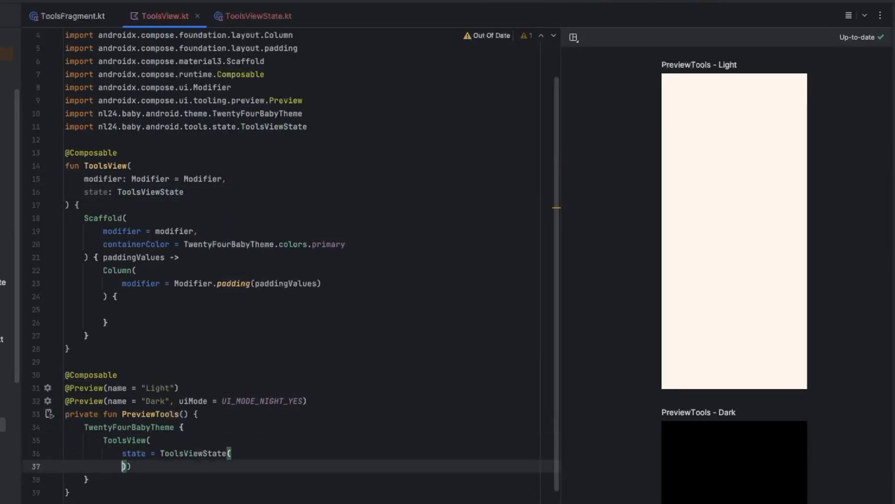
# Start adding a tools list to the preview's ToolsViewState
pyautogui.write('to')
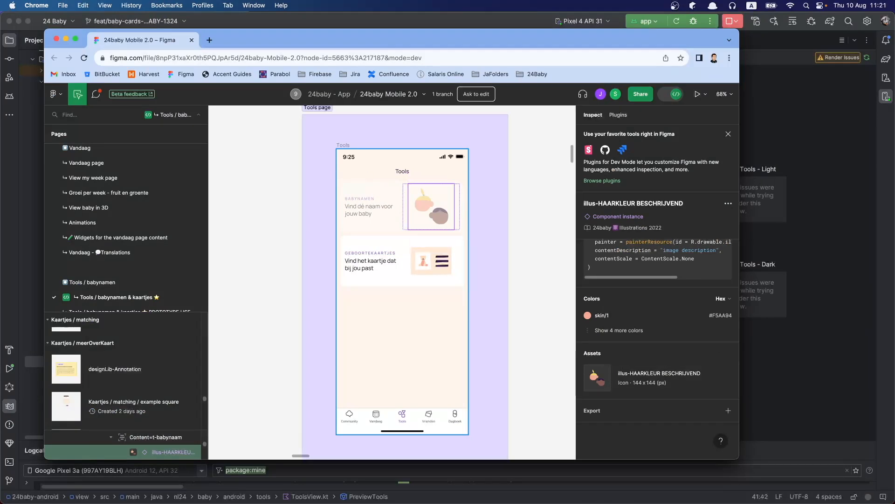
pyautogui.moveTo(675, 94)
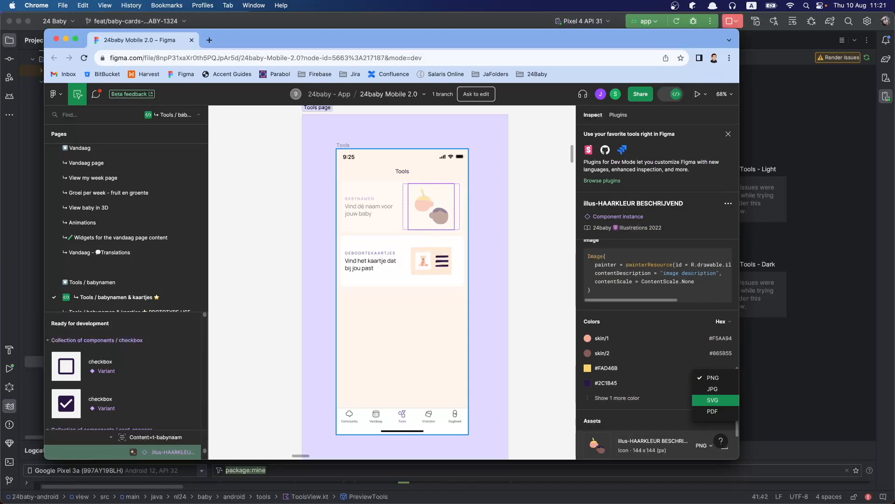
# Choose SVG as the export format for the baby-names illustration
pyautogui.click(712, 400)
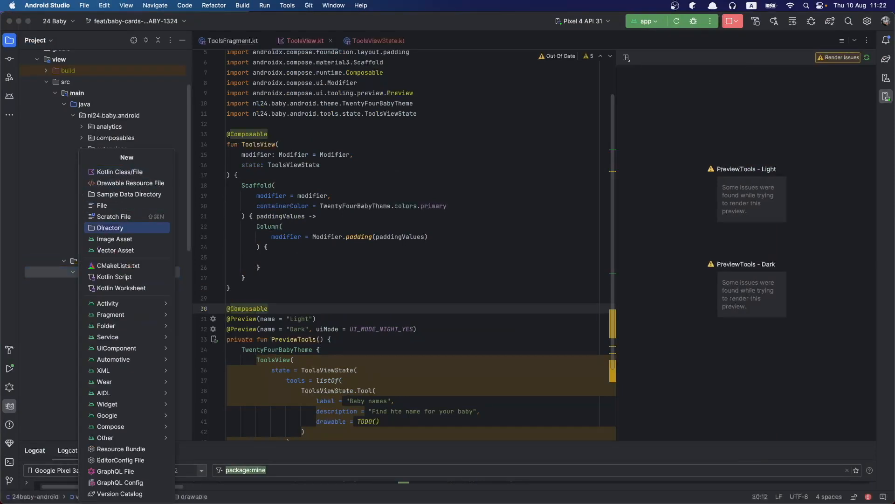
# Create vector asset ic_baby_names from the local illus-HAARKLEUR BESCHRIJVEND.svg file
pyautogui.click(115, 250)
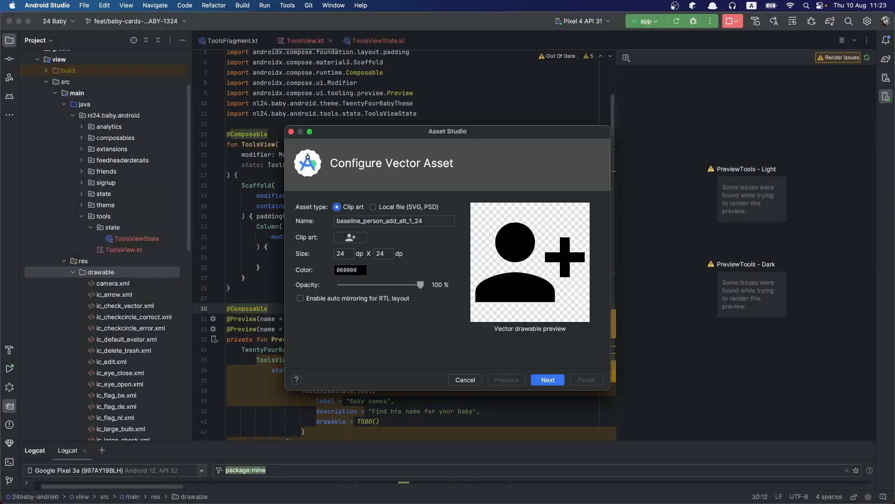
pyautogui.click(373, 208)
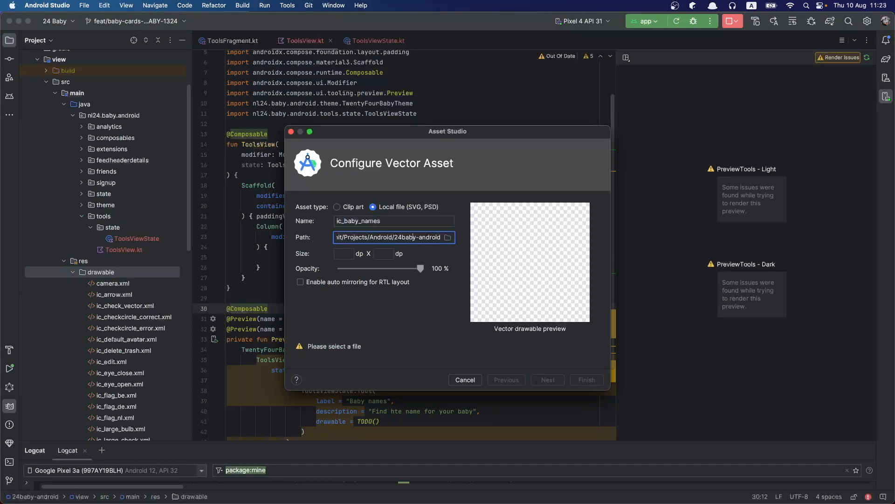
pyautogui.click(447, 237)
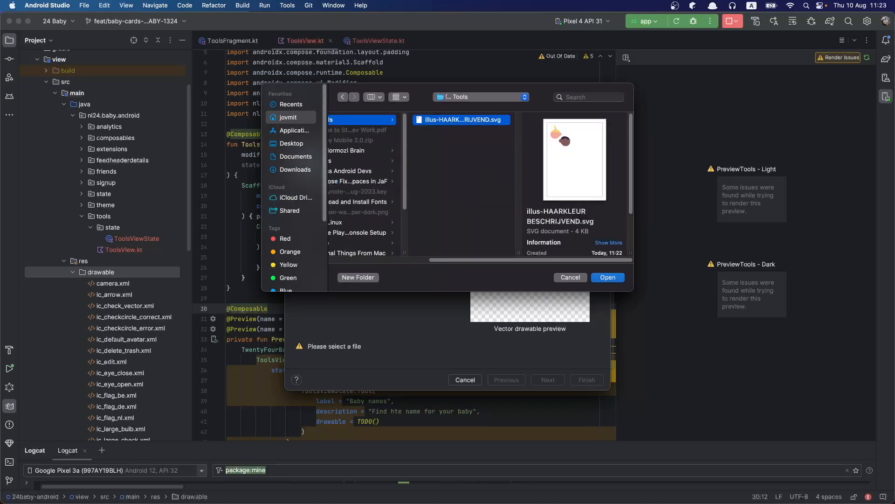
pyautogui.click(608, 277)
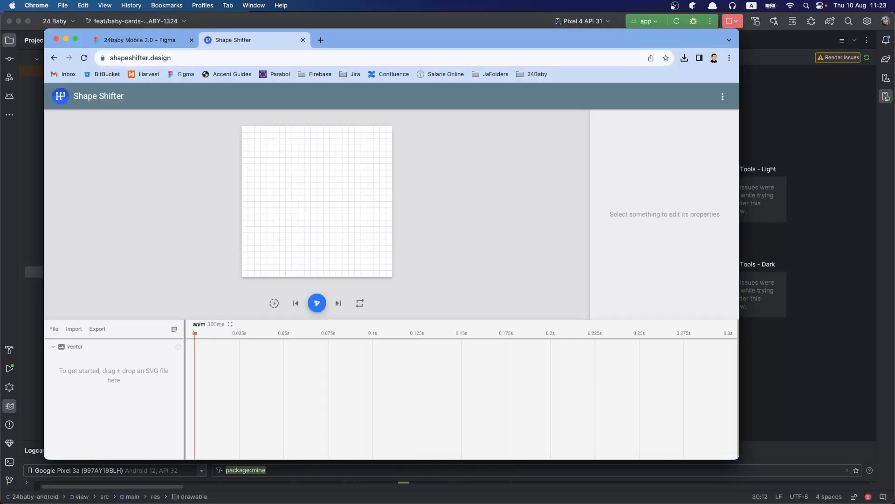
# Import the baby-names SVG into Shape Shifter and inspect its hair path and root size
pyautogui.click(317, 302)
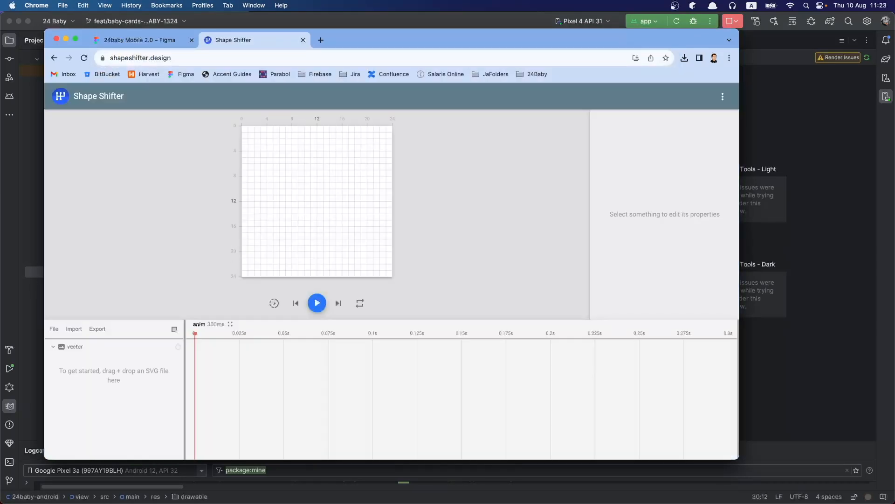
pyautogui.click(73, 328)
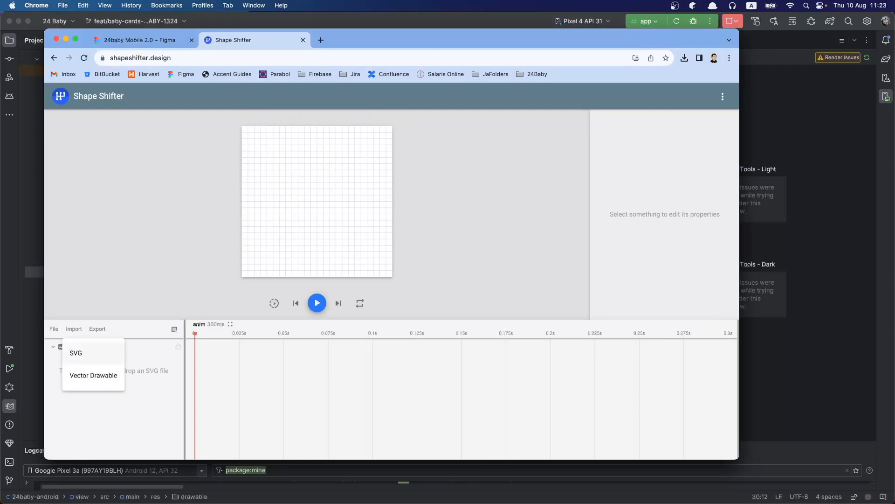
pyautogui.click(75, 352)
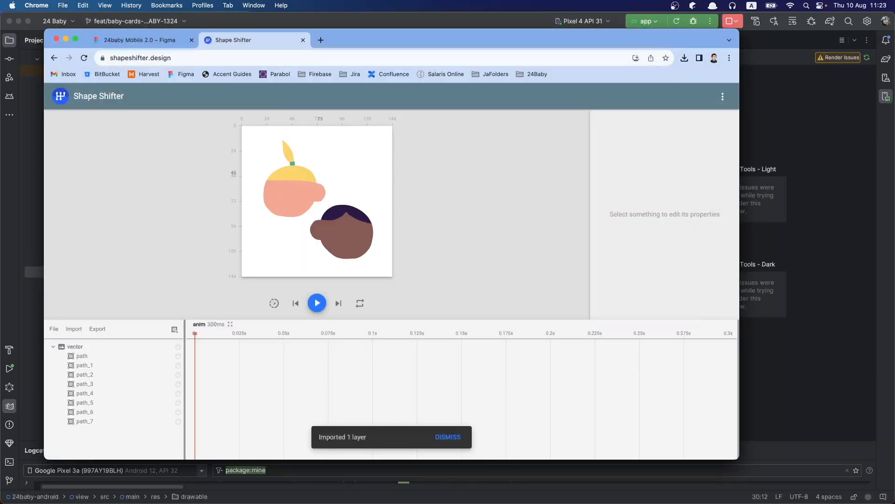
pyautogui.click(84, 421)
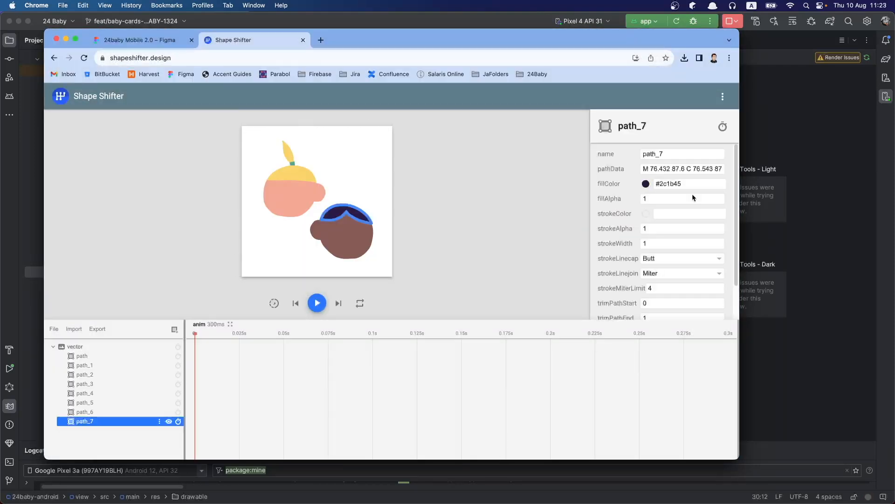
pyautogui.click(75, 346)
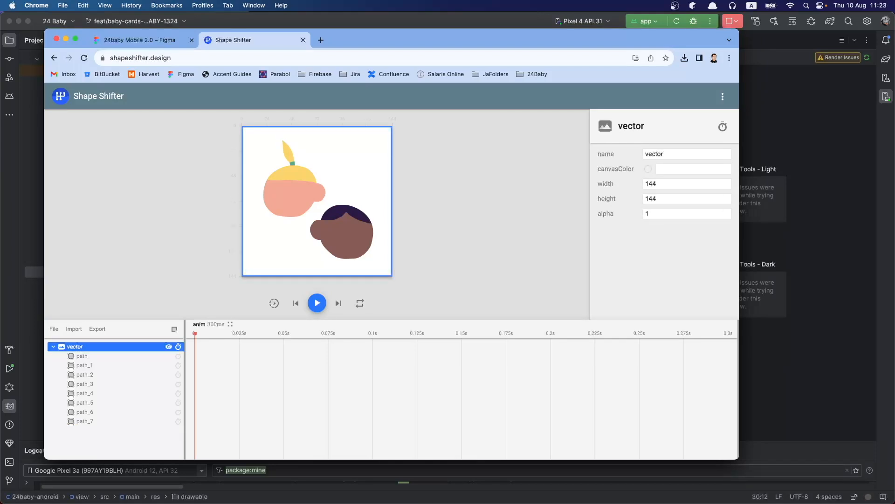
# Export the illustration from Shape Shifter as an Android Vector Drawable
pyautogui.click(97, 328)
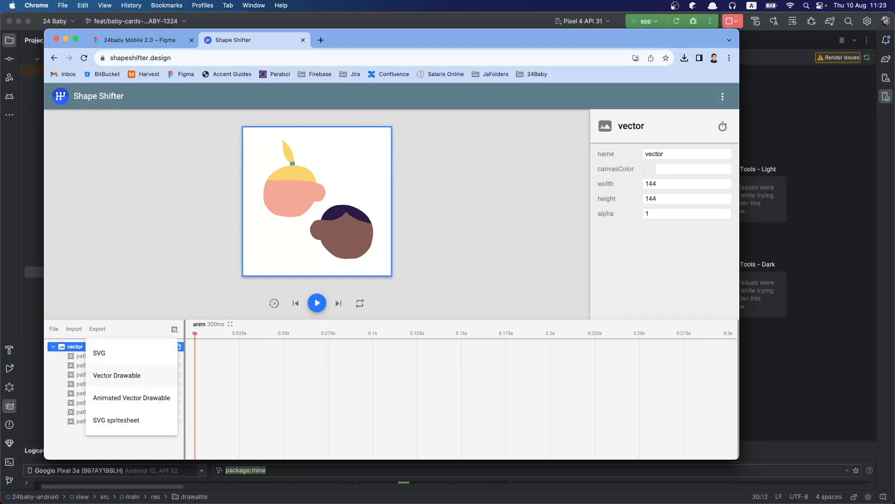
pyautogui.click(116, 375)
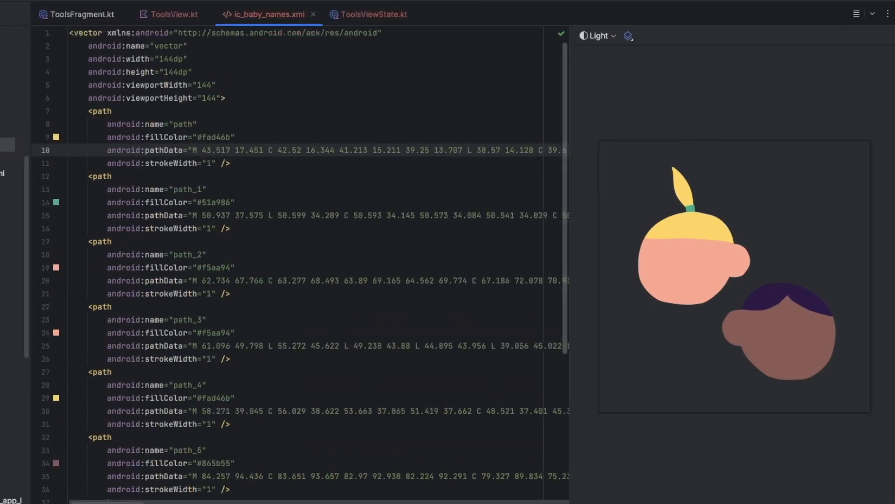
# Paste the exported vector drawable XML into ic_baby_names.xml
pyautogui.click(174, 14)
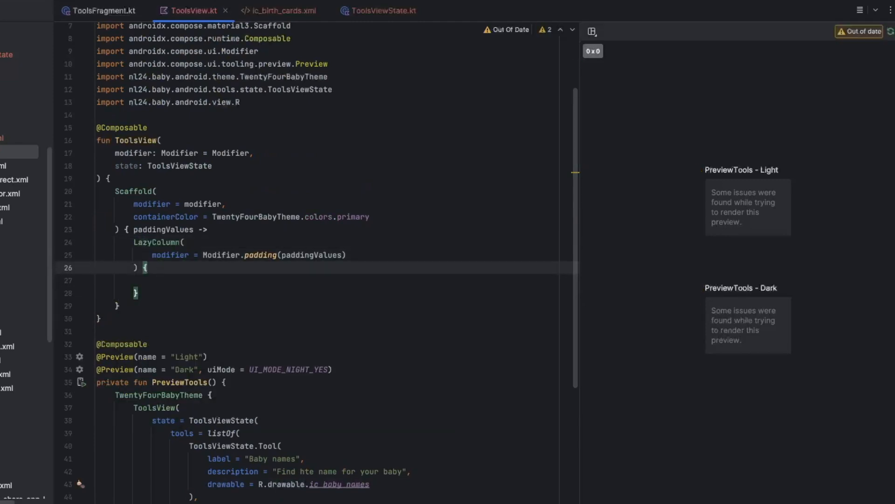
# Render items(state.tools) as ToolListItem(modifier = Modifier.fillMaxWidth(), tool = tool) and stub the composable
pyautogui.write('items(state.tools) { tool ->')
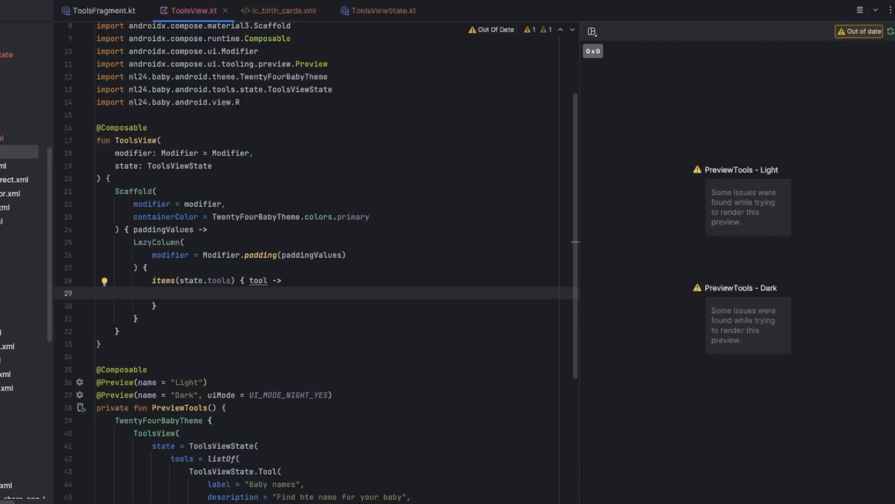
pyautogui.write('ToolListItem(')
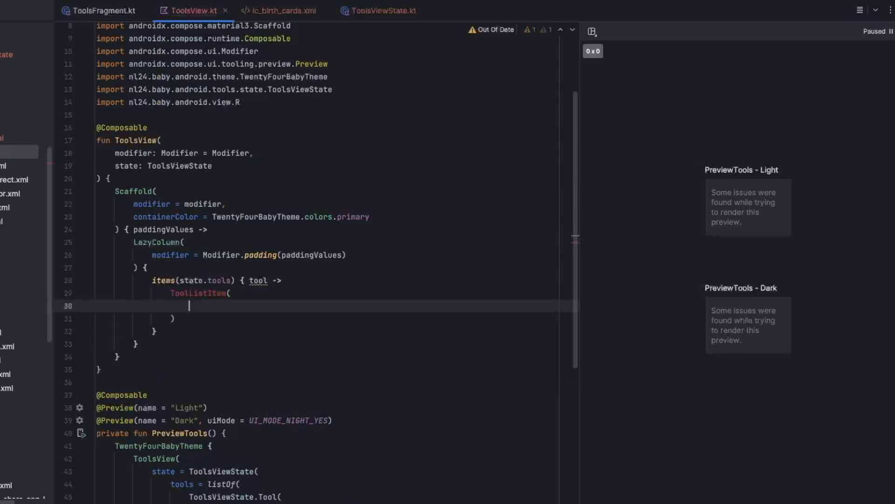
pyautogui.write('modifier = Modifier.fillMaxWidth(),')
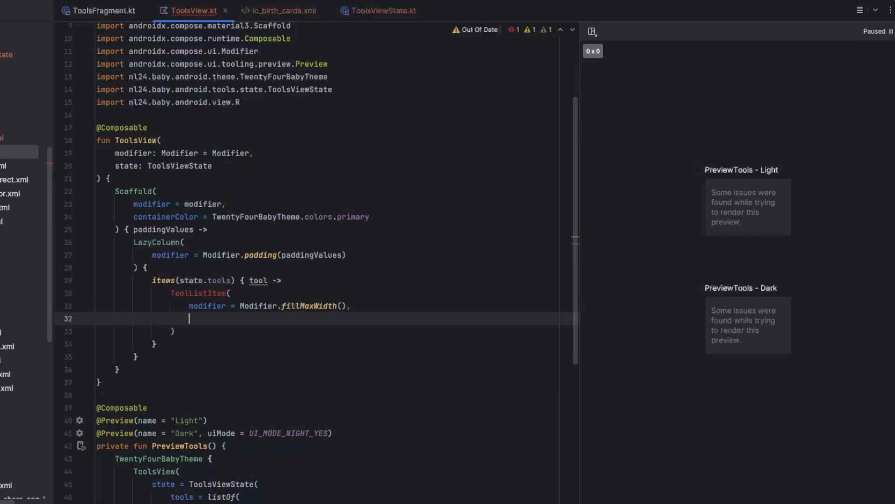
pyautogui.write('tool = tool')
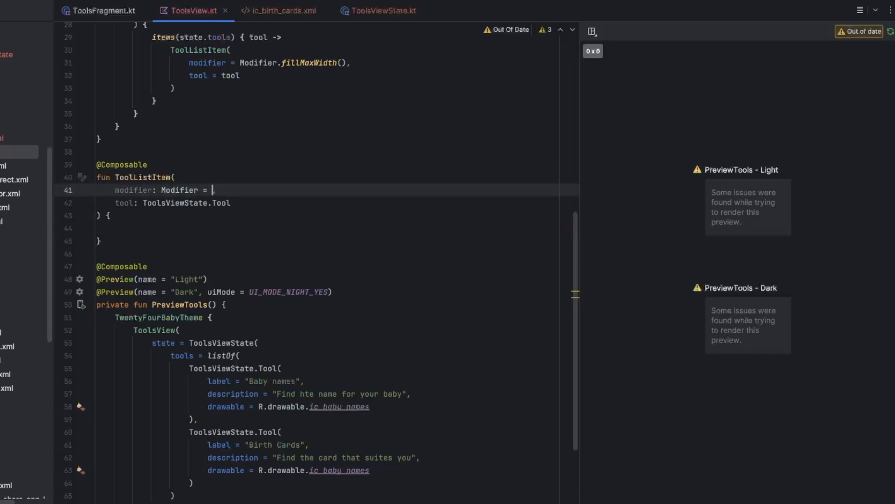
pyautogui.write('Modifier')
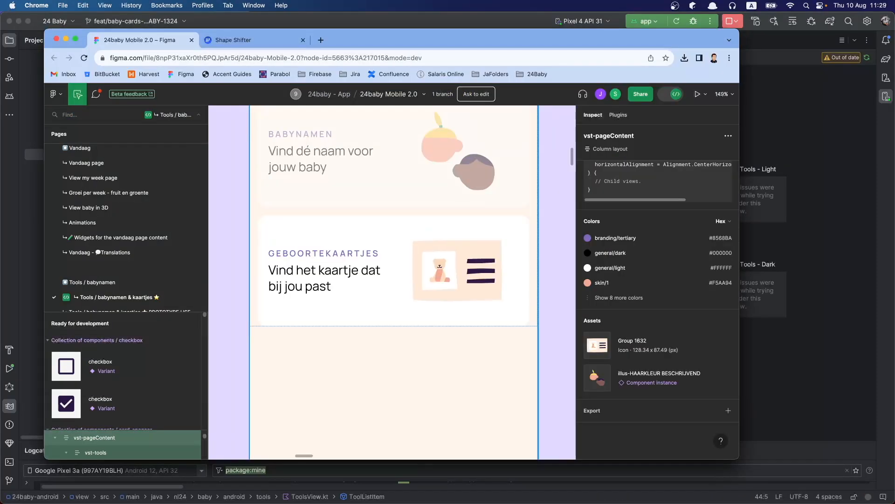
# Inspect the Geboortekaartjes tool card's layout in the Figma Tools design
pyautogui.click(393, 271)
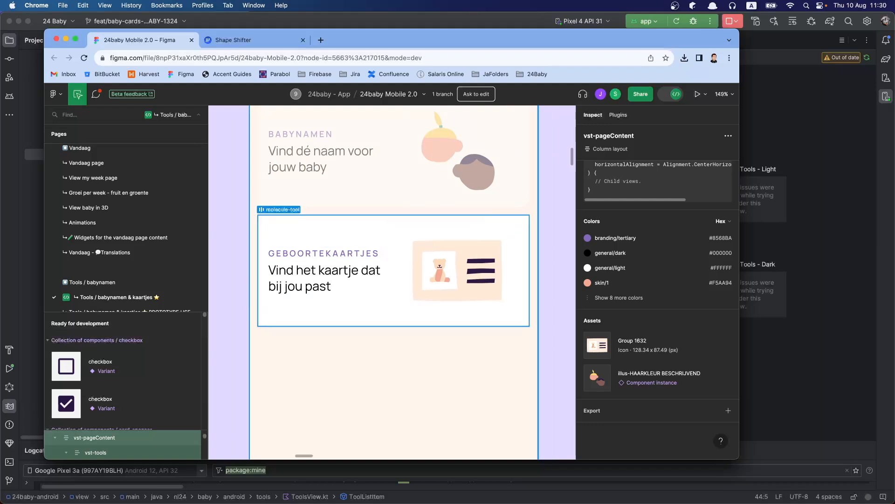
pyautogui.click(307, 253)
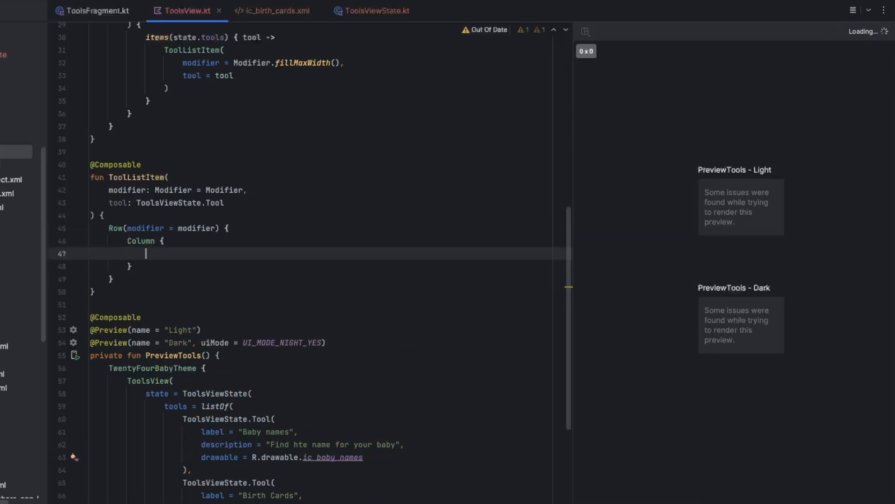
# Build ToolListItem as a Row with label and description Texts beside an Image from tool.drawable
pyautogui.write('Text(tool.label')
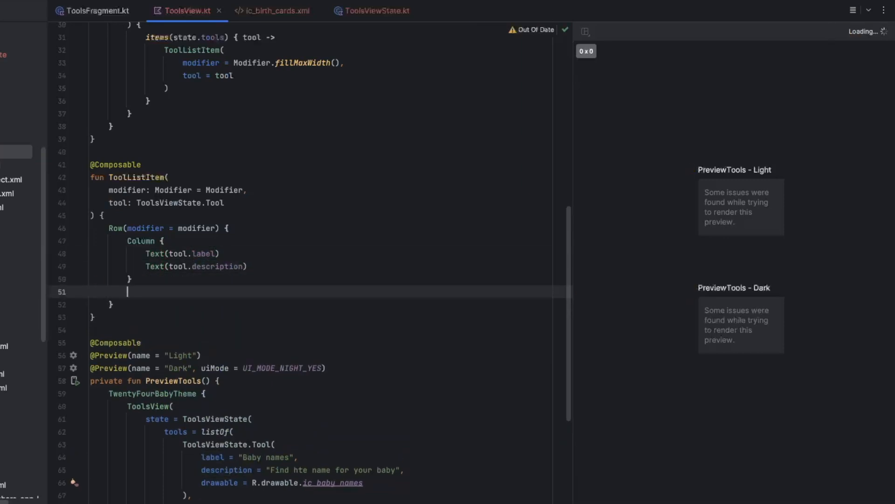
pyautogui.write('Image(painter = painterResource(id = tool.), contentDescription =')
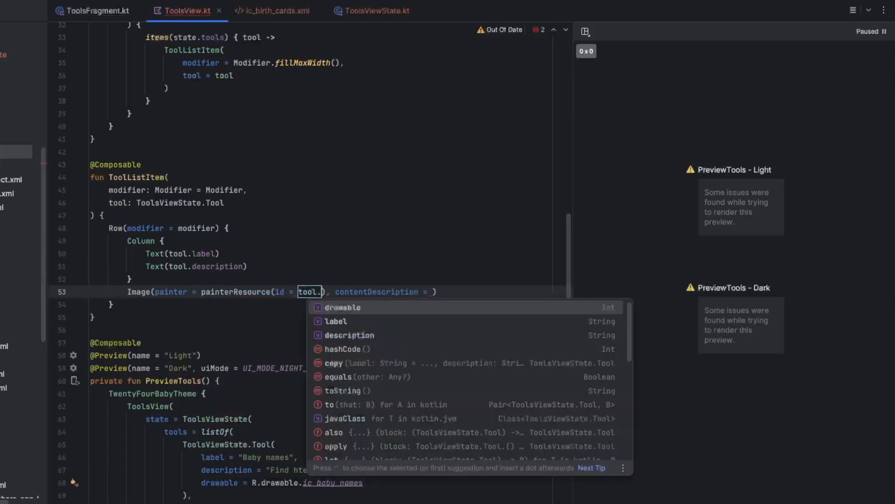
pyautogui.click(342, 307)
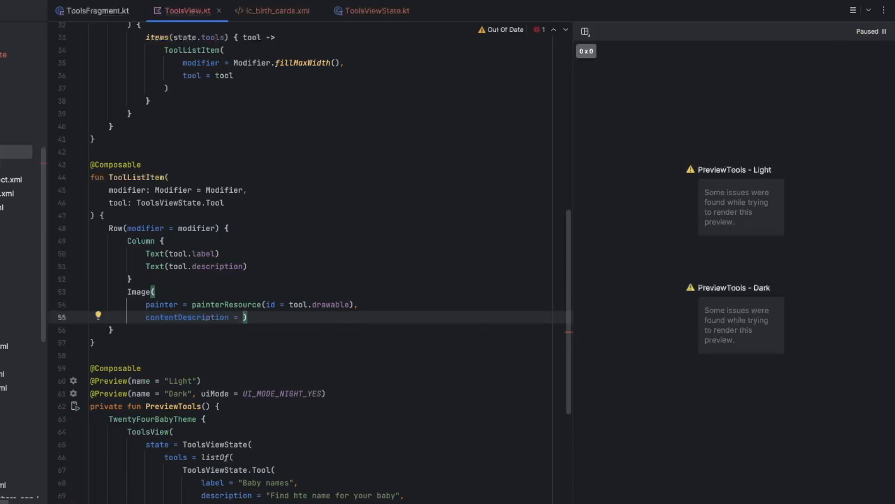
pyautogui.write('tool.label')
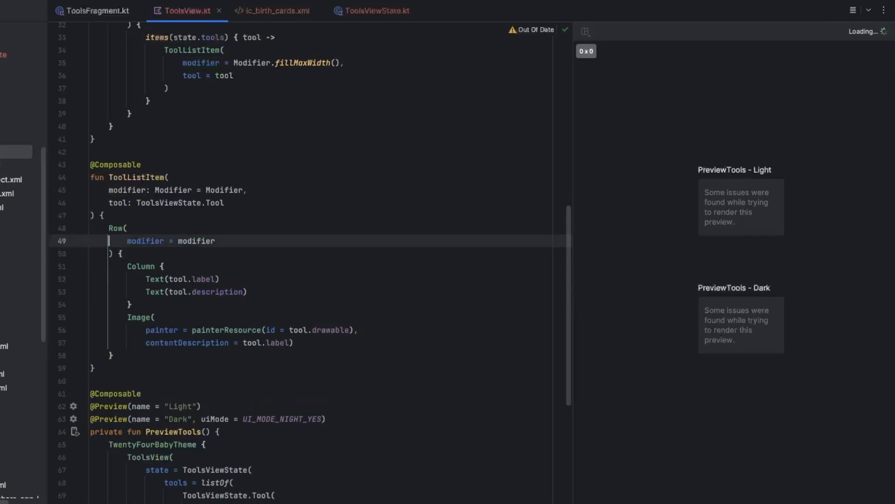
# Add modifier.semantics(mergeDescendants = true) with contentDescription "${tool.label}"
pyautogui.write('.')
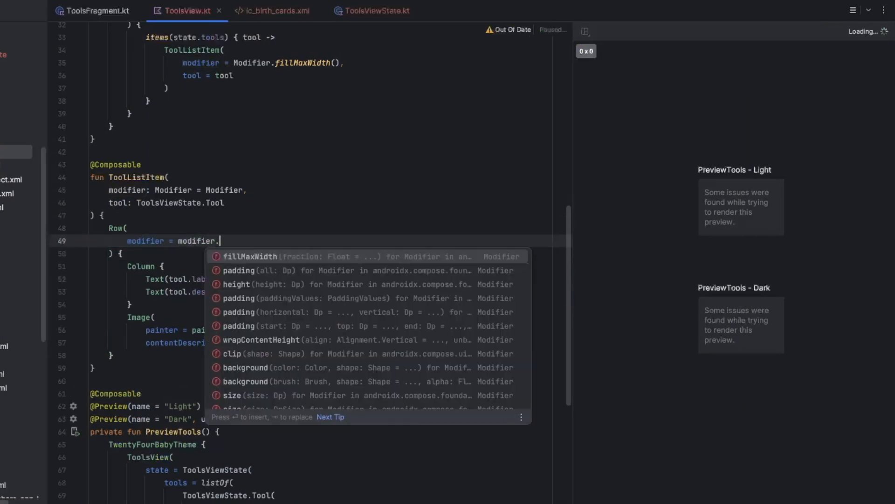
pyautogui.write('semantics(mergeDescendants = true) {')
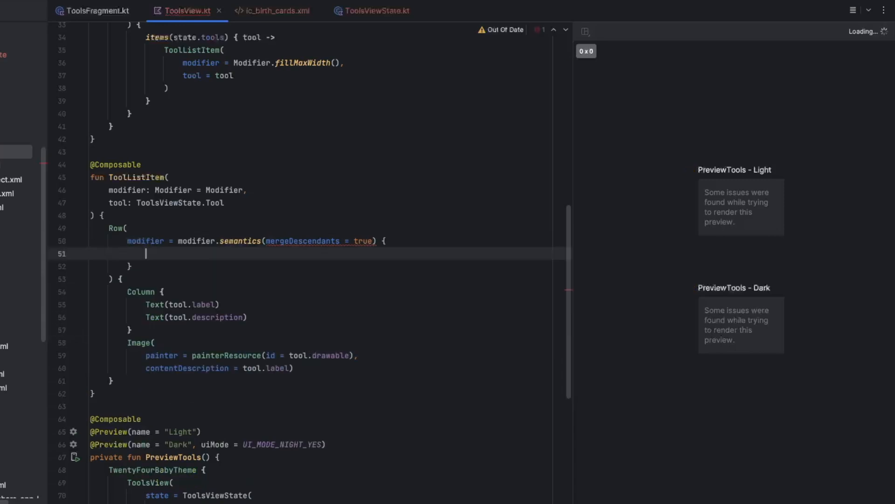
pyautogui.write('contentDescription = "${tool.label}"')
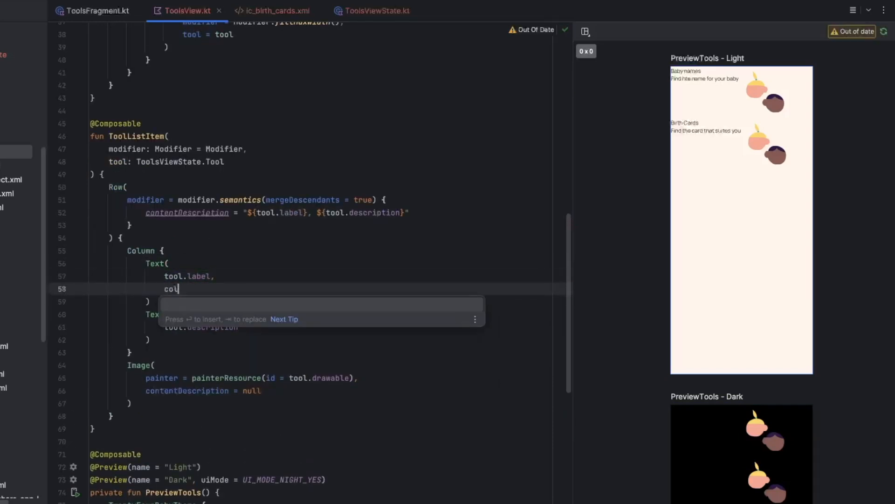
# Style label as uppercase caption and description as h3 in primaryText, centre the Row vertically
pyautogui.write('color = TwentyFourBabyTheme.colors.primaryText')
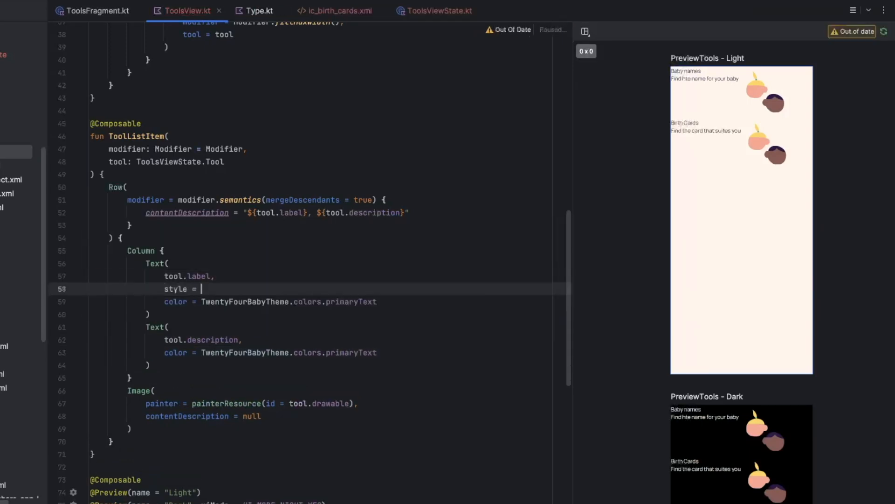
pyautogui.write('.uppercase()')
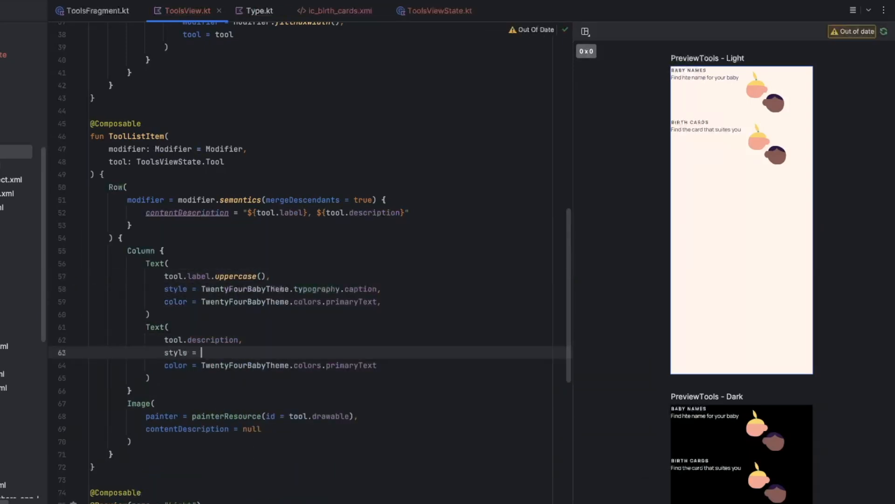
pyautogui.write('TwentyFourBabyTheme.typography.h3,')
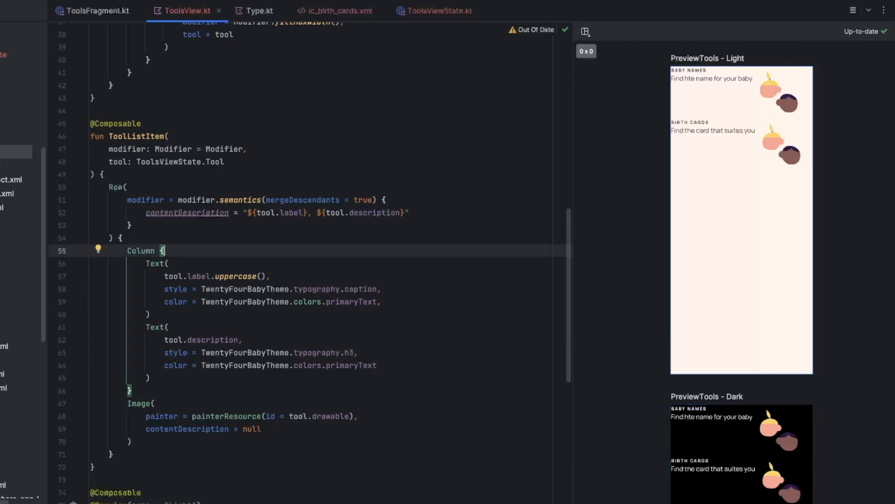
pyautogui.click(120, 238)
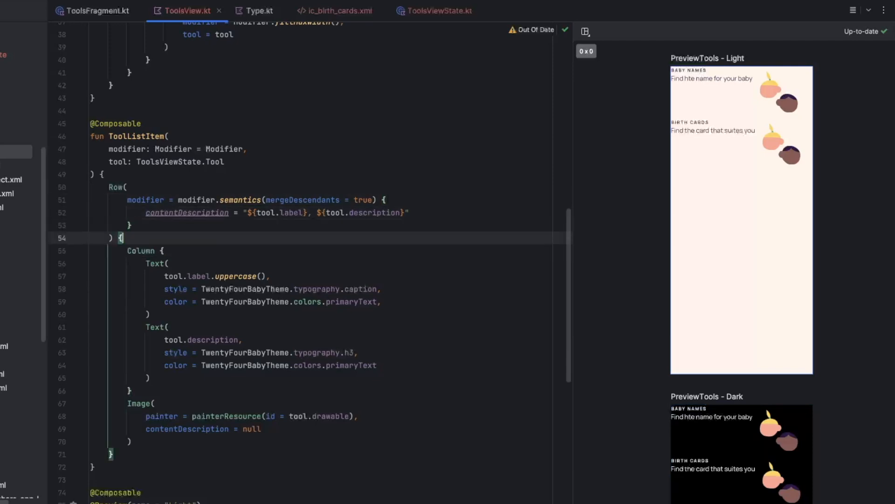
pyautogui.write('verticalAlignment = Alignment.CenterVertically,')
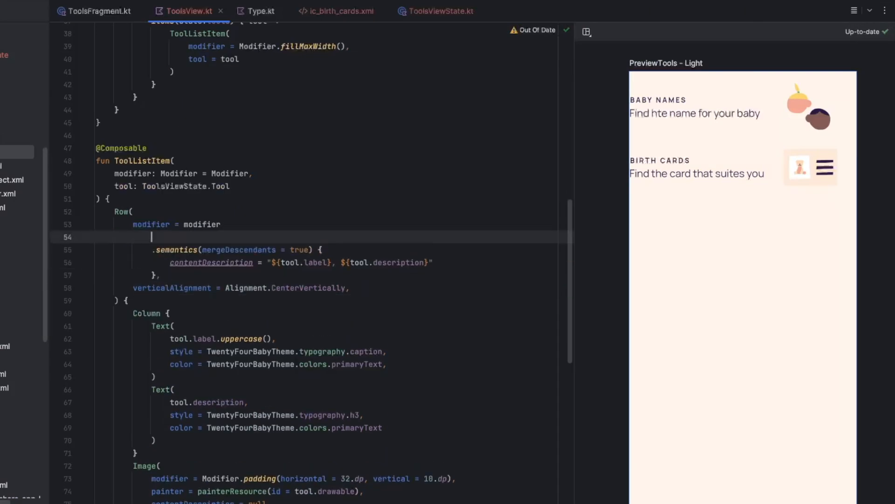
# Give the Row horizontal 12.dp padding, card background, RoundedCornerShape(12.dp) clip and 12.dp spacing
pyautogui.write('.padding()')
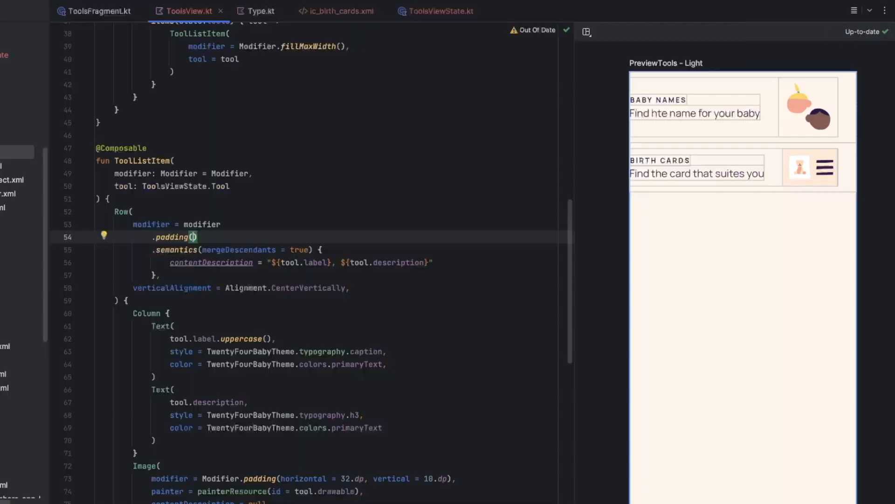
pyautogui.write('horizontal = 12.dp')
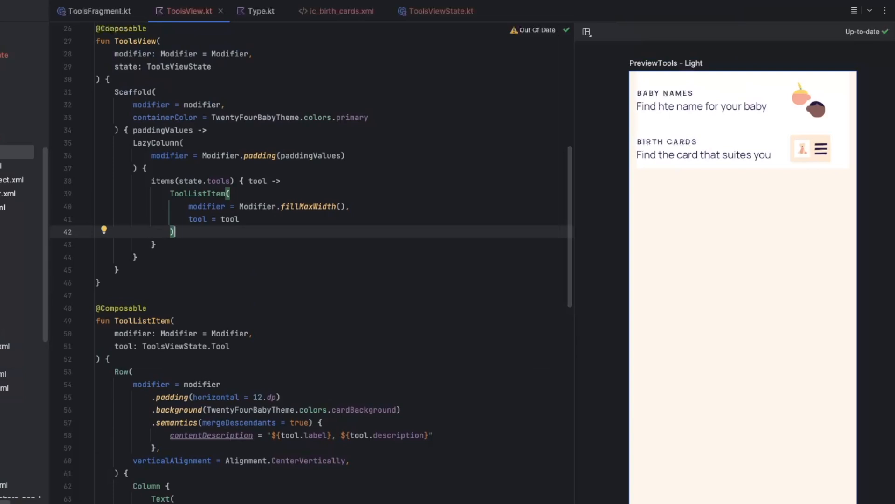
pyautogui.write('Spacer(modifier = Modifier.height()')
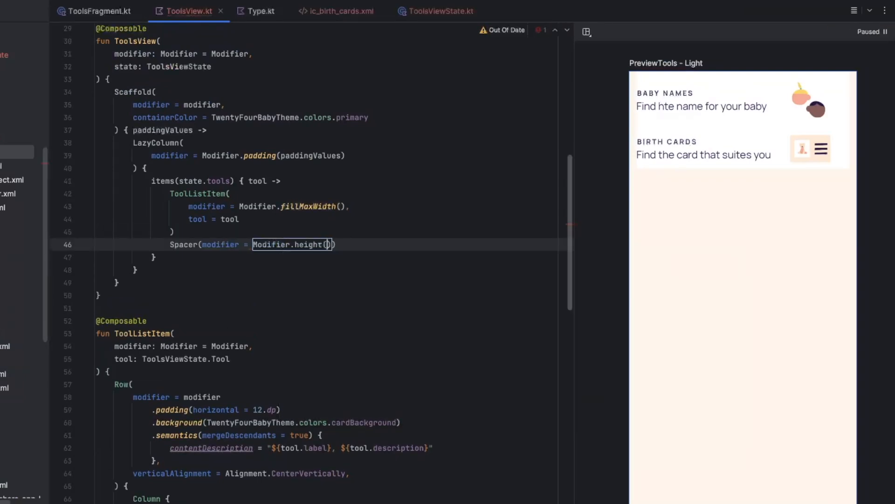
pyautogui.write('12.dp')
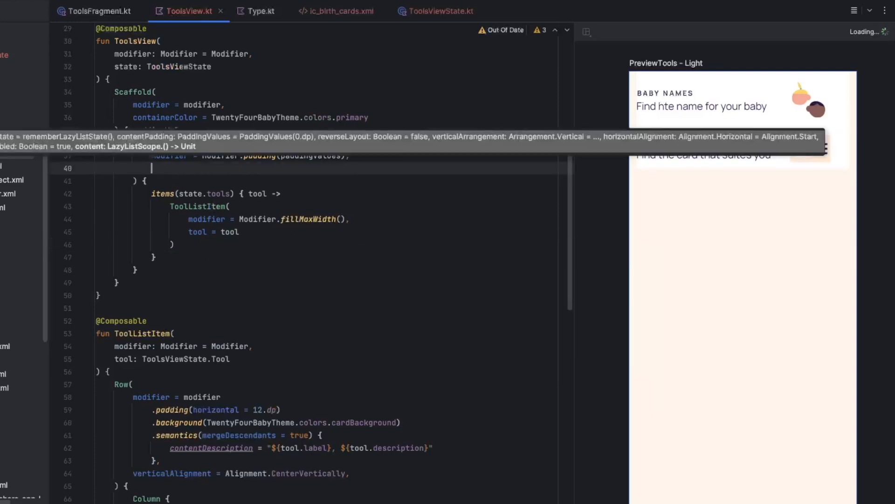
pyautogui.write('verticalArrangement =')
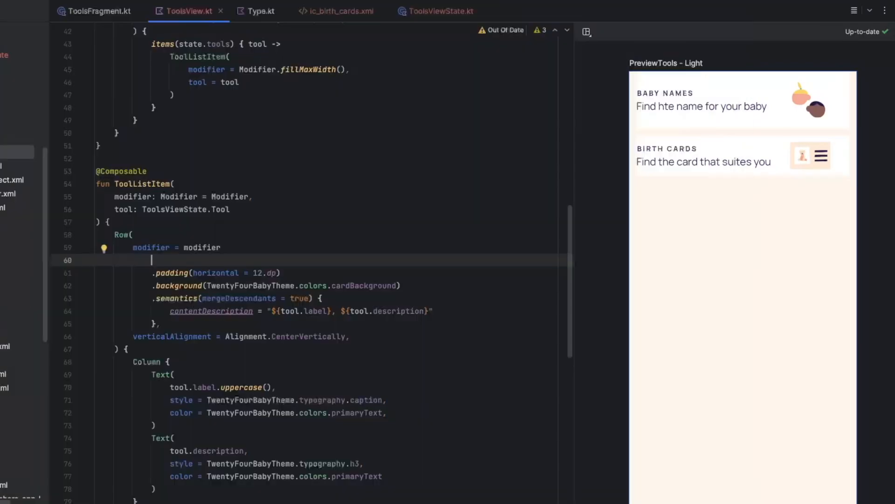
pyautogui.write('.clip(RoundedCornerShape(12.dp')
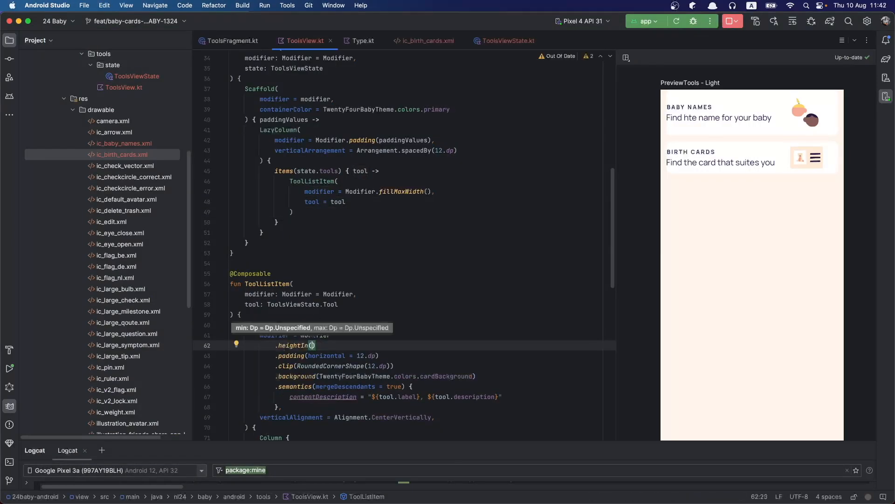
# Add .heightIn(160.dp) to the Row and 12.dp horizontal padding to the text Column
pyautogui.click(712, 7)
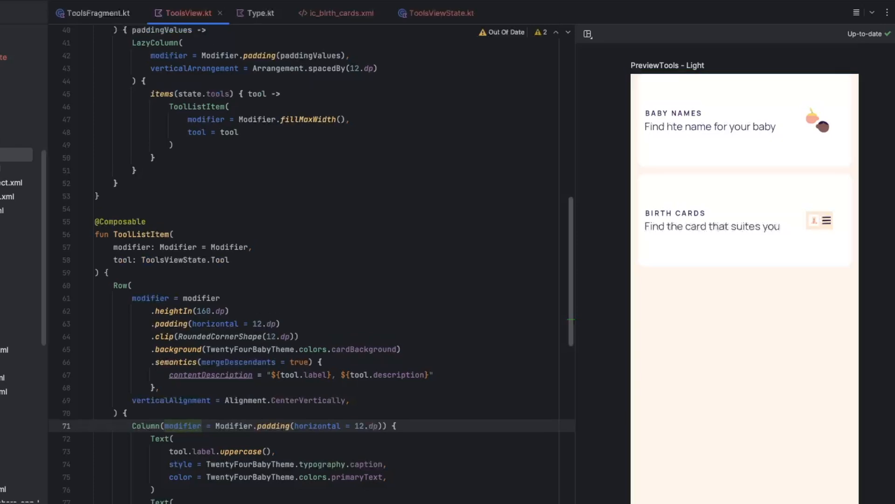
pyautogui.scroll(-3)
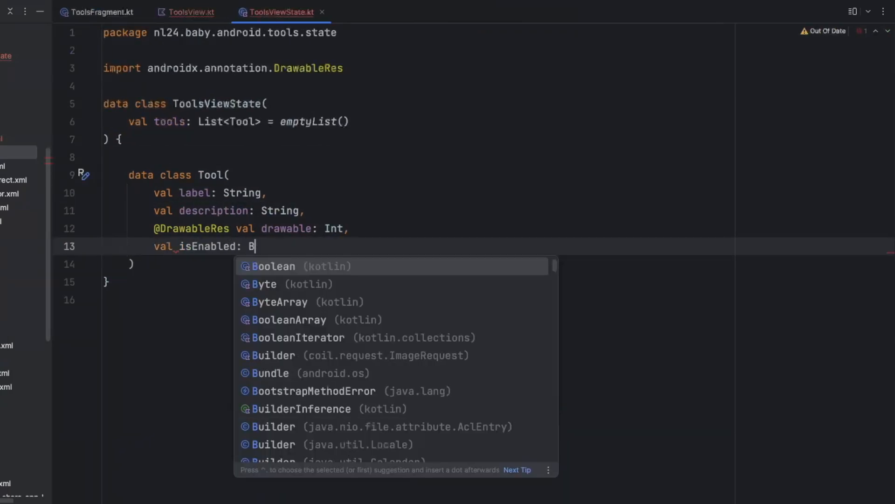
# Derive alphaValue = if (tool.isEnabled) 1f else .5f and apply it via .copy(alpha) on the background
pyautogui.click(191, 12)
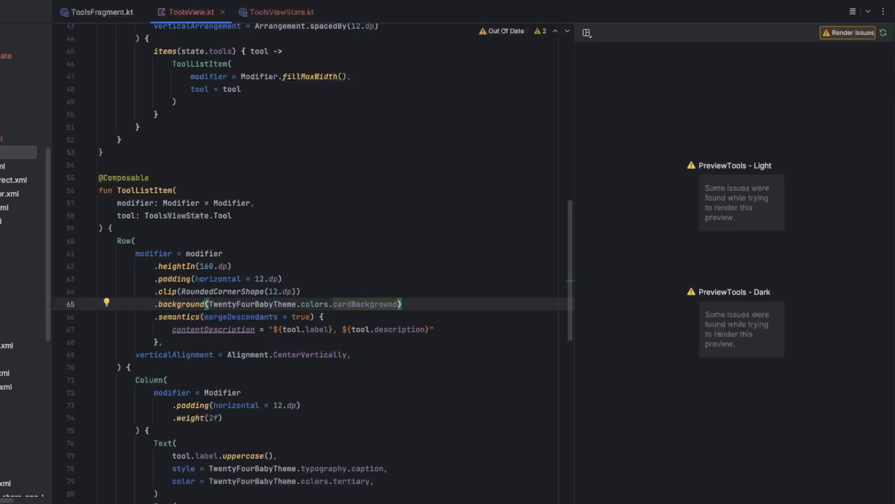
pyautogui.write('val alphaValue = if (')
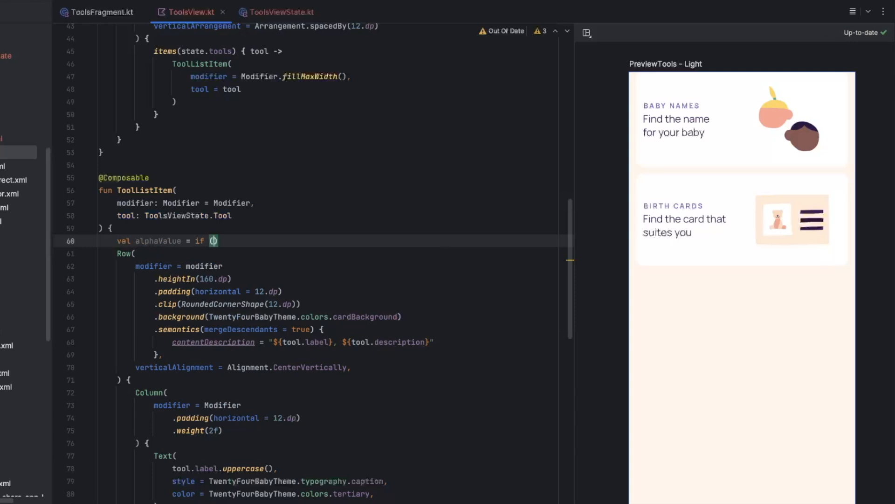
pyautogui.write('(tool.isEnabled 1f else .5f')
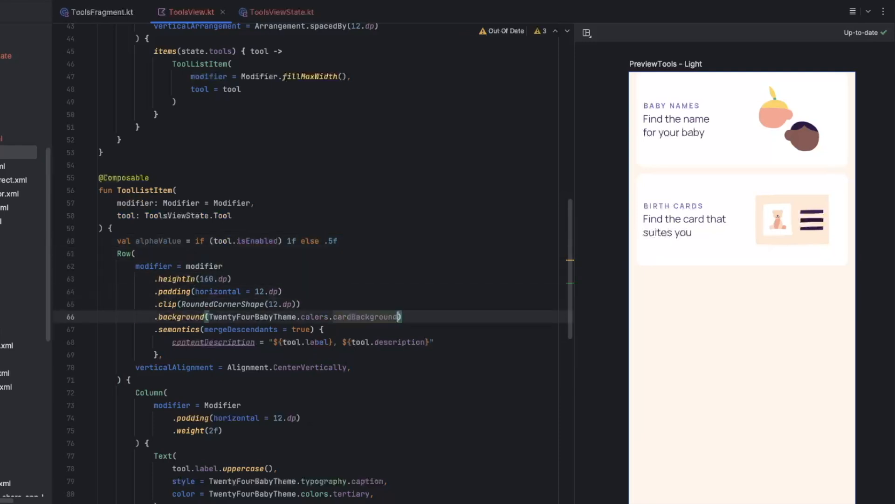
pyautogui.write('.copy(a')
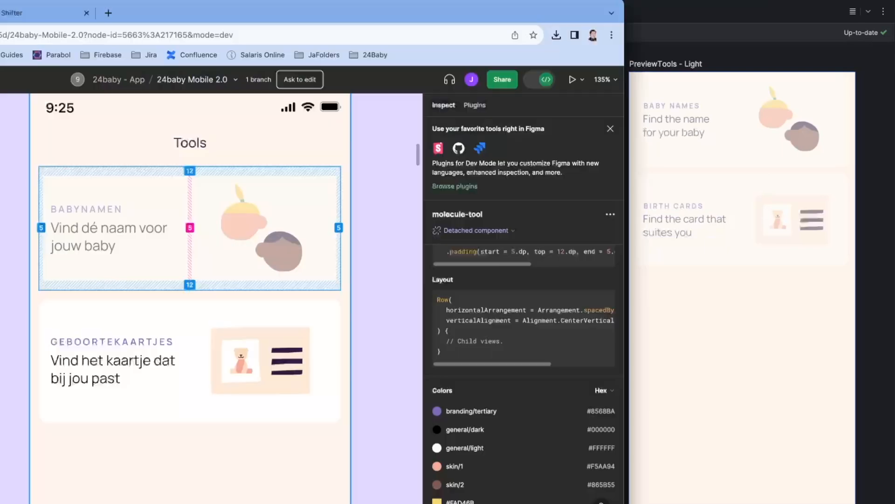
# Return from Figma to ToolsView.kt and give the Birth Cards preview tool isEnabled = true
pyautogui.click(109, 236)
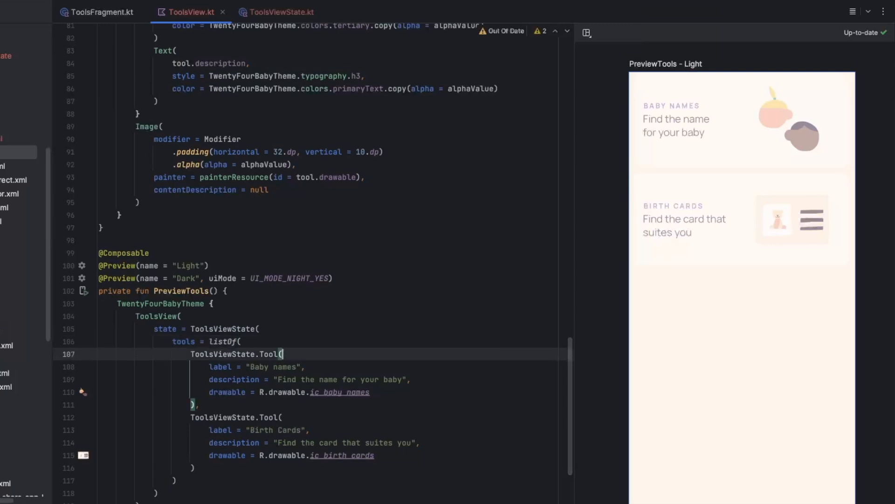
pyautogui.click(282, 455)
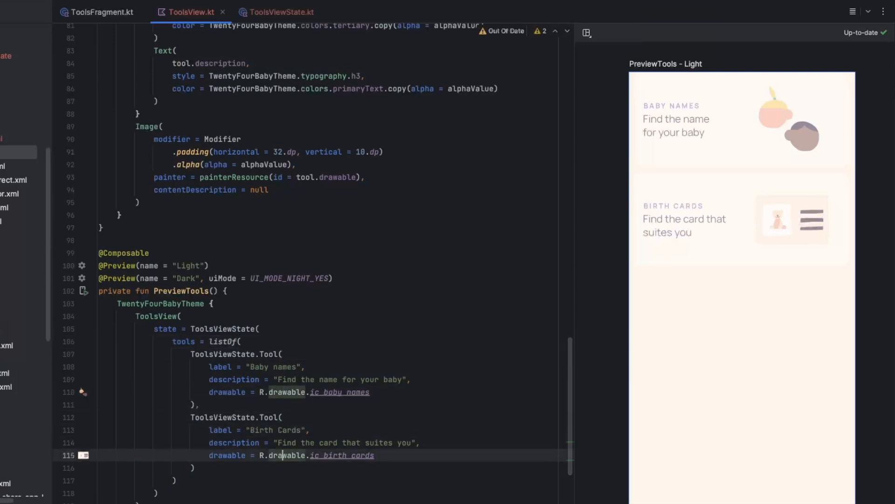
pyautogui.write('isEnabled = t')
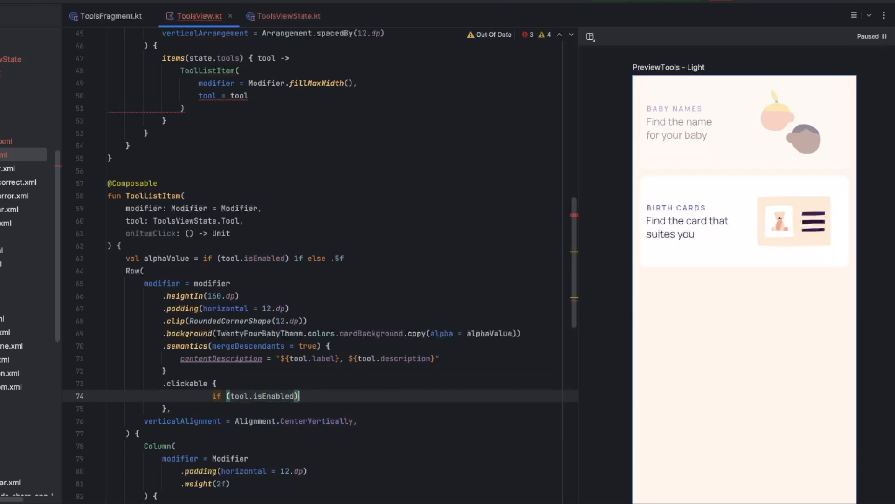
# Add an onClickModifier that makes the card clickable only when enabled, invoking onItemClick, and wire onToolItemClicked
pyautogui.write('{ onItemClick() }')
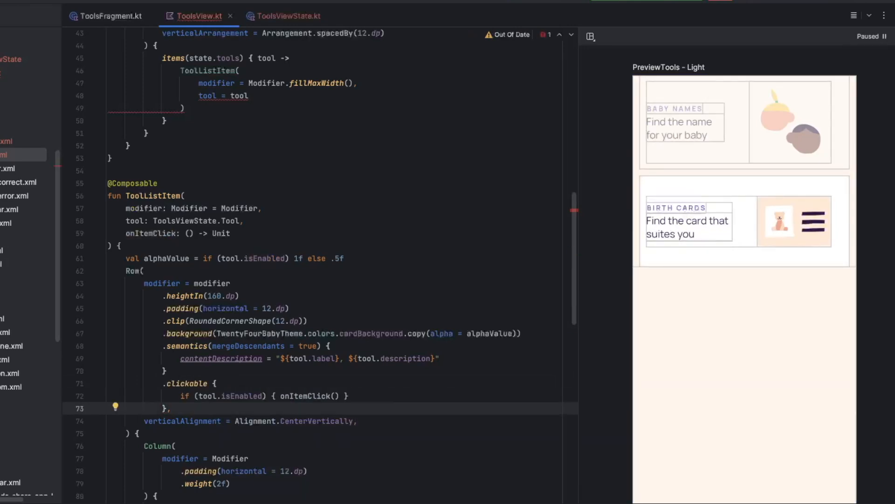
pyautogui.write('val onClickModifier = if ()')
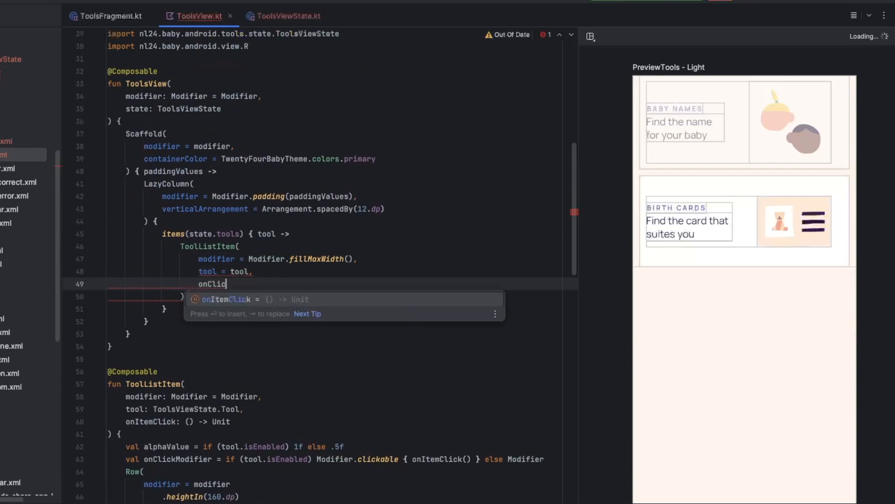
pyautogui.press('Tab')
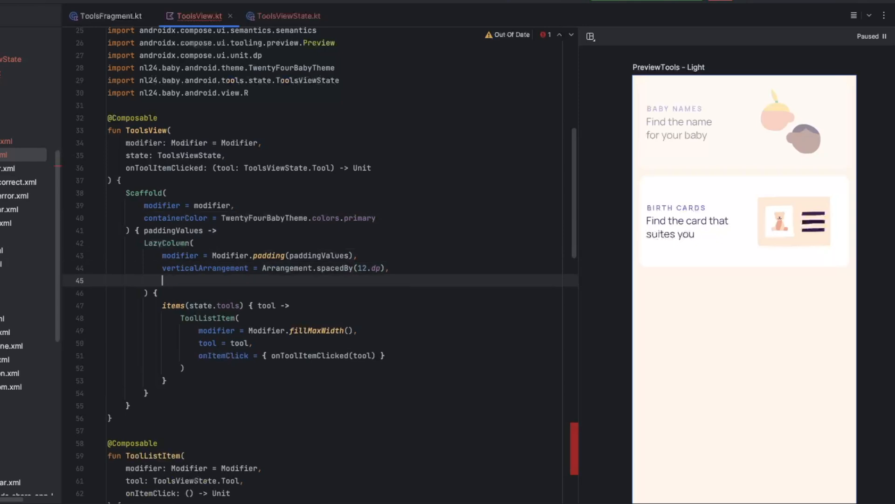
# Give the LazyColumn contentPadding = PaddingValues(vertical = 12.dp)
pyautogui.write('contentPadding = PaddingValues(')
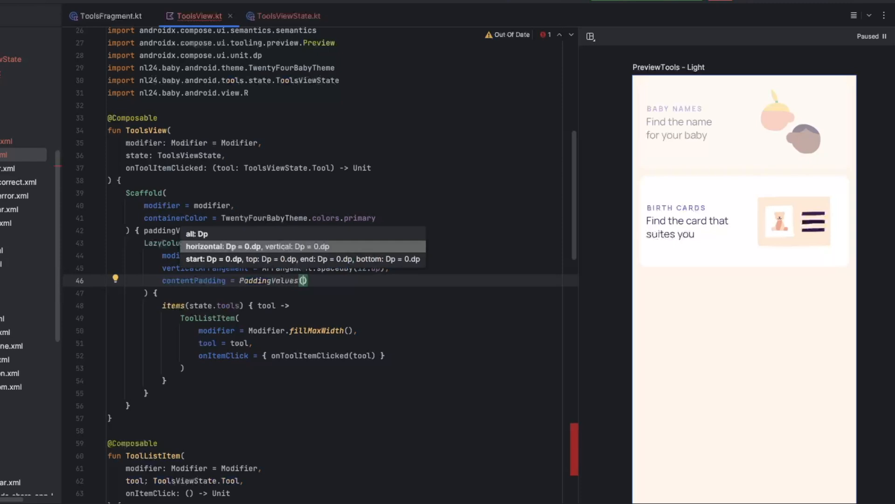
pyautogui.write('t')
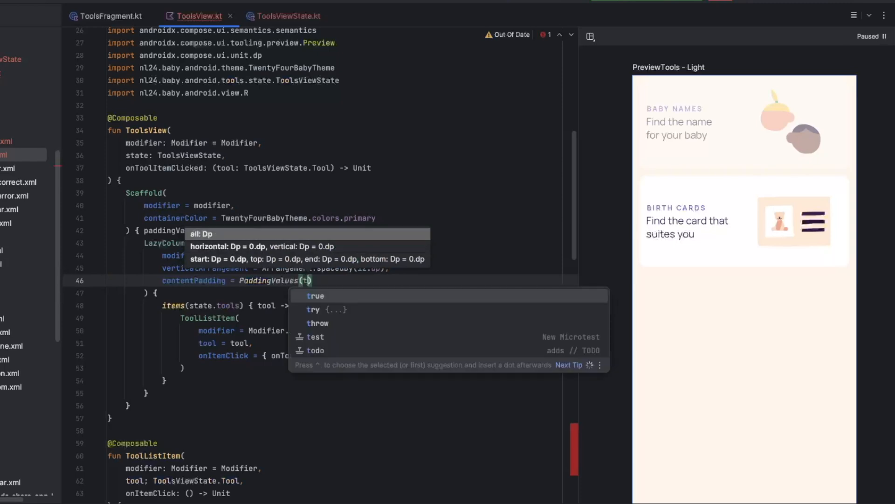
pyautogui.write('vertical = 12d')
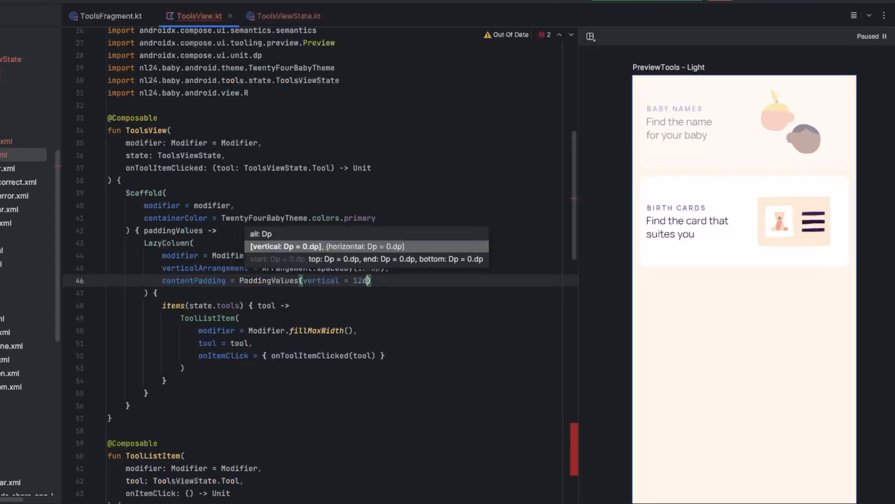
pyautogui.scroll(-3)
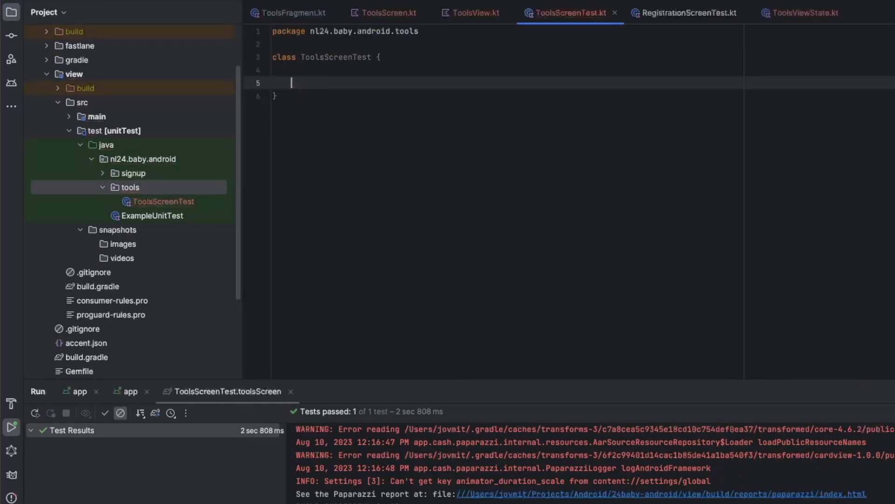
pyautogui.write('@Test')
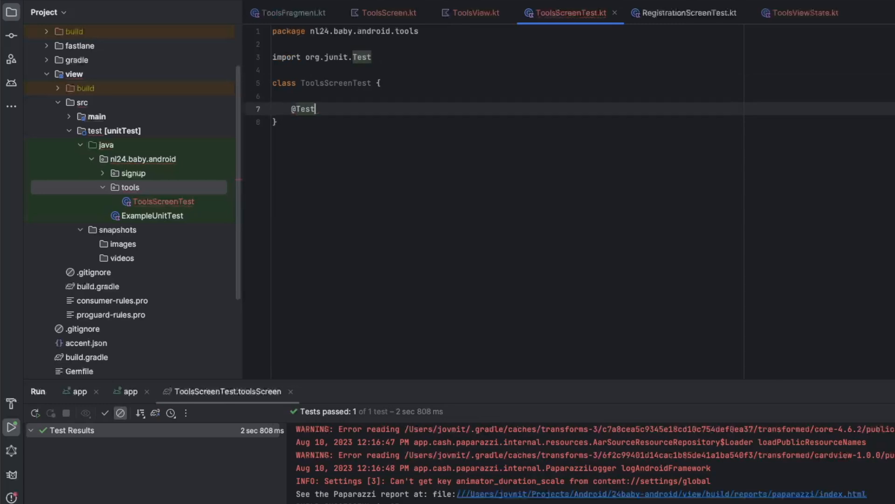
pyautogui.press('enter')
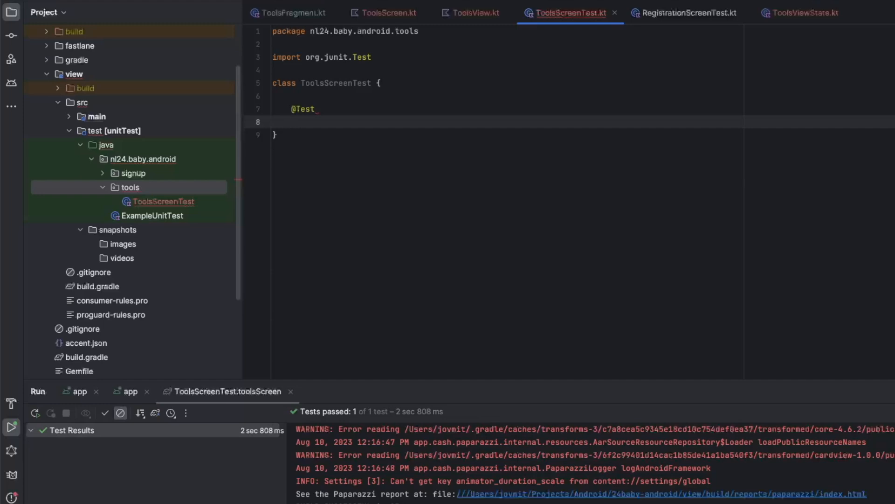
pyautogui.write('fun')
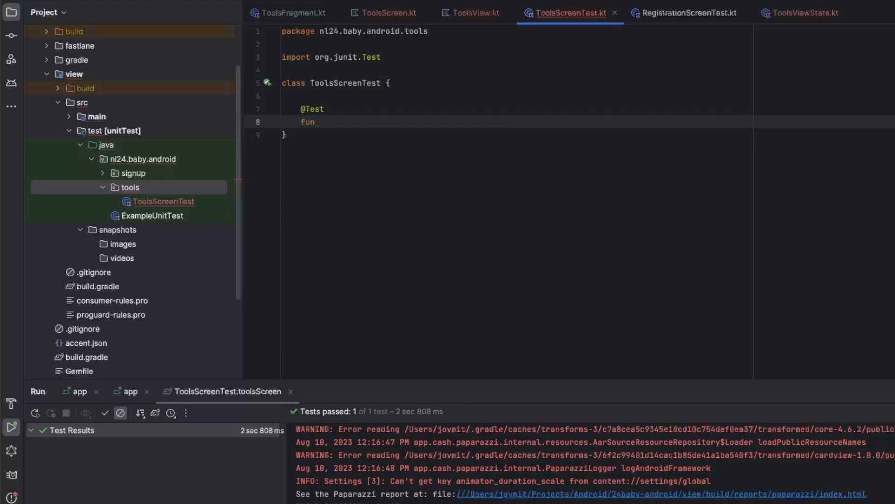
pyautogui.write('toolsScreen() {')
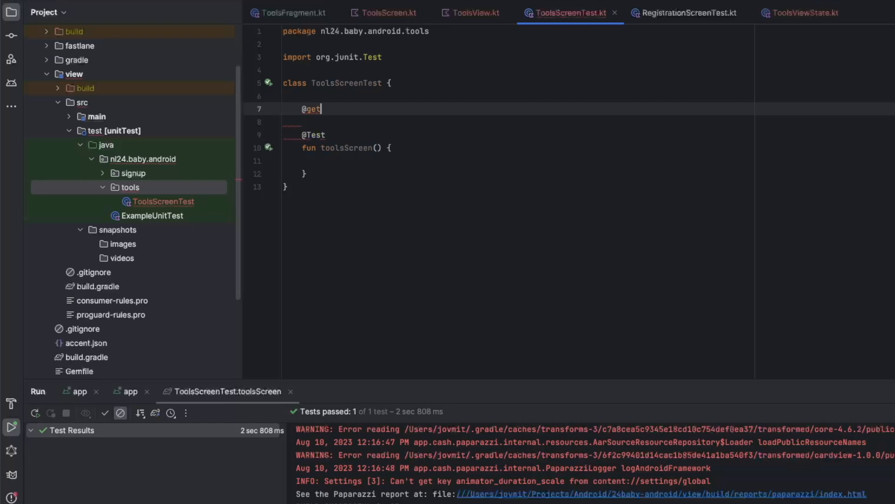
pyautogui.write(':Rule')
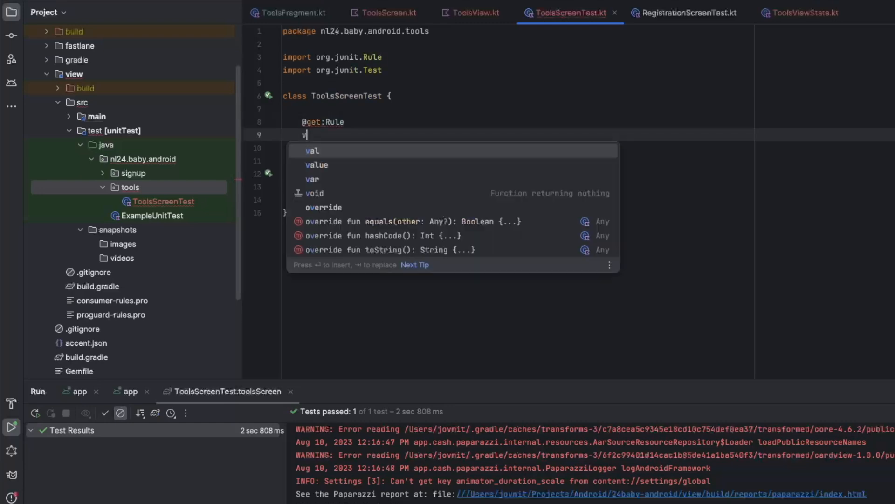
pyautogui.write('al paparazzi = Par')
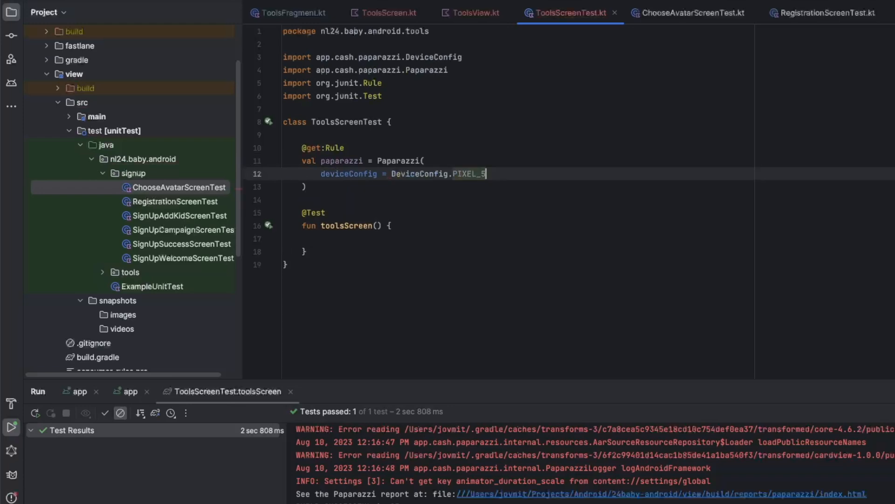
pyautogui.write('paparazzi.snapshot {')
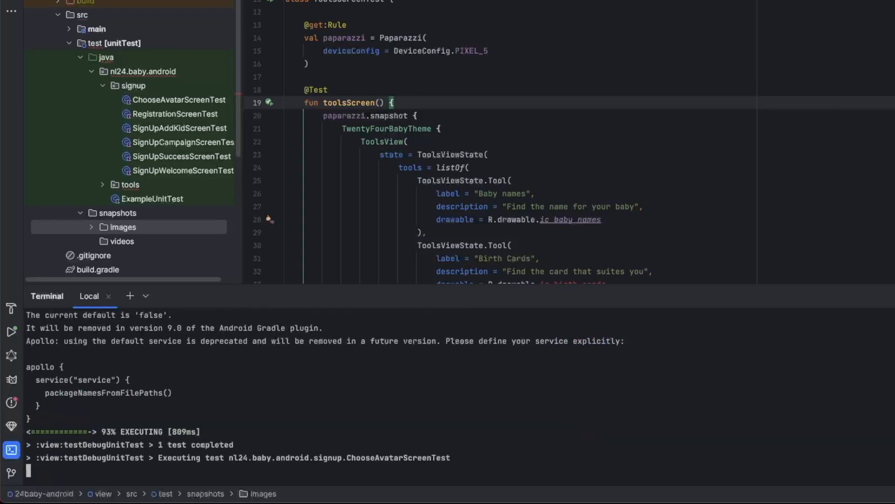
# Inspect a recorded snapshot PNG, then review ToolsScreenTest and the ToolsView card code
pyautogui.click(91, 227)
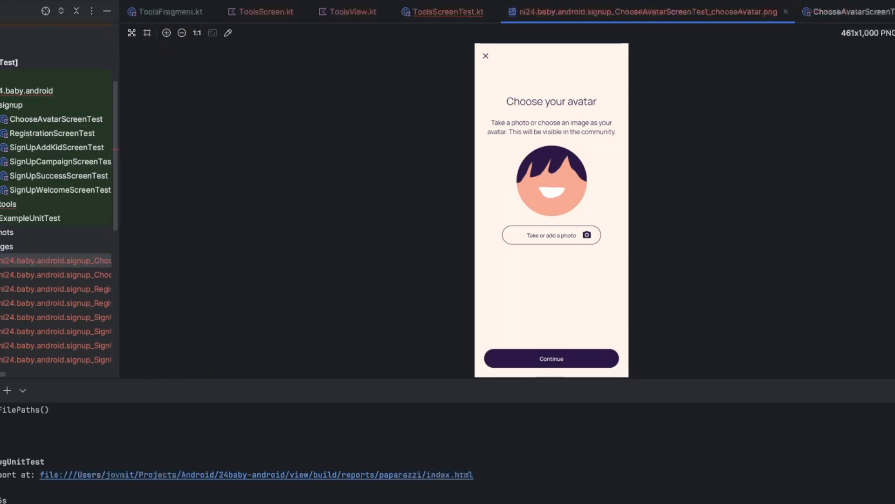
pyautogui.click(442, 12)
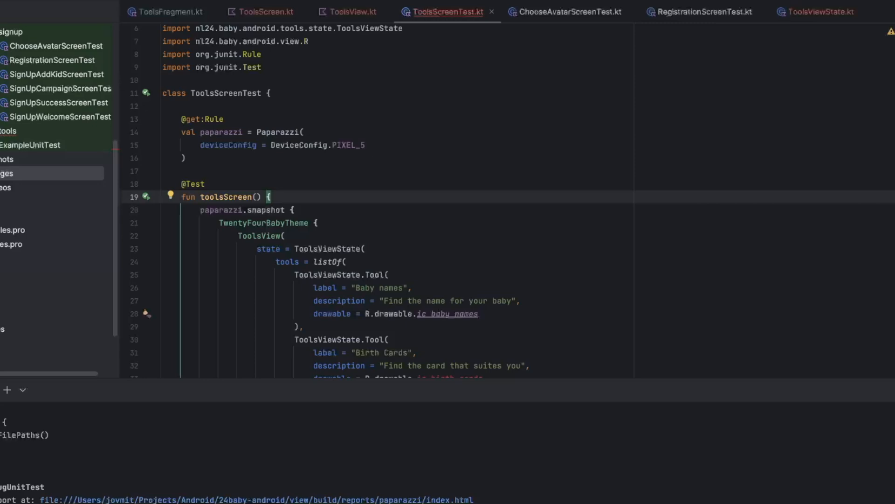
pyautogui.click(351, 11)
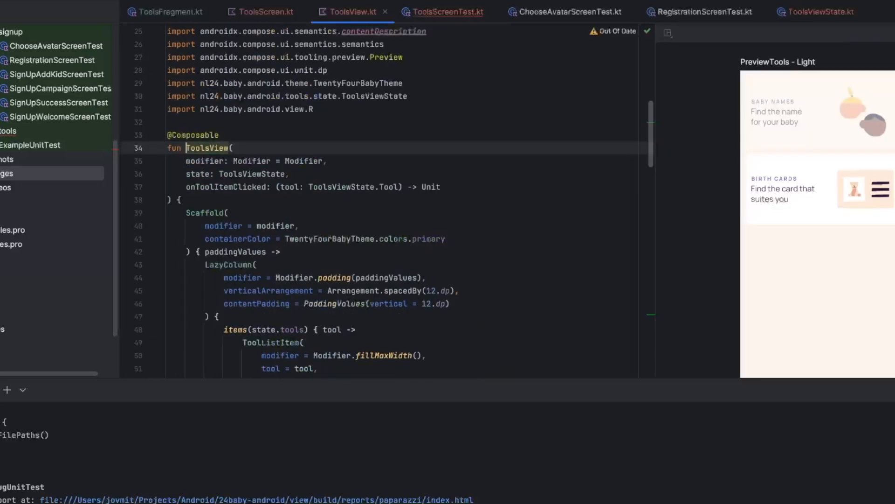
pyautogui.scroll(-3)
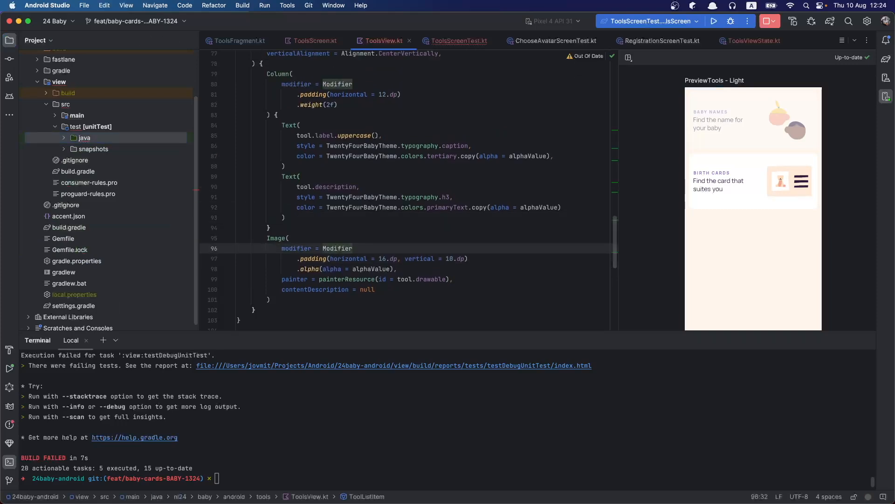
# Switch back to the ToolsScreenTest.kt snapshot test after the failed unit-test run
pyautogui.click(457, 40)
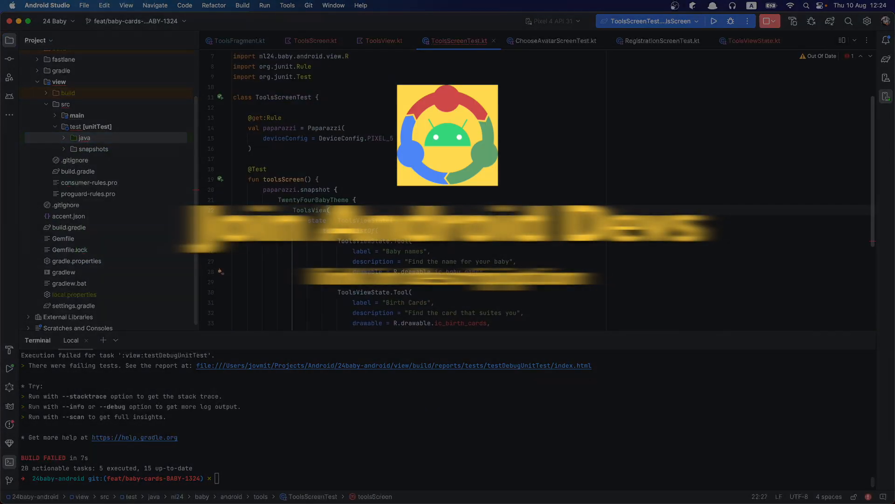